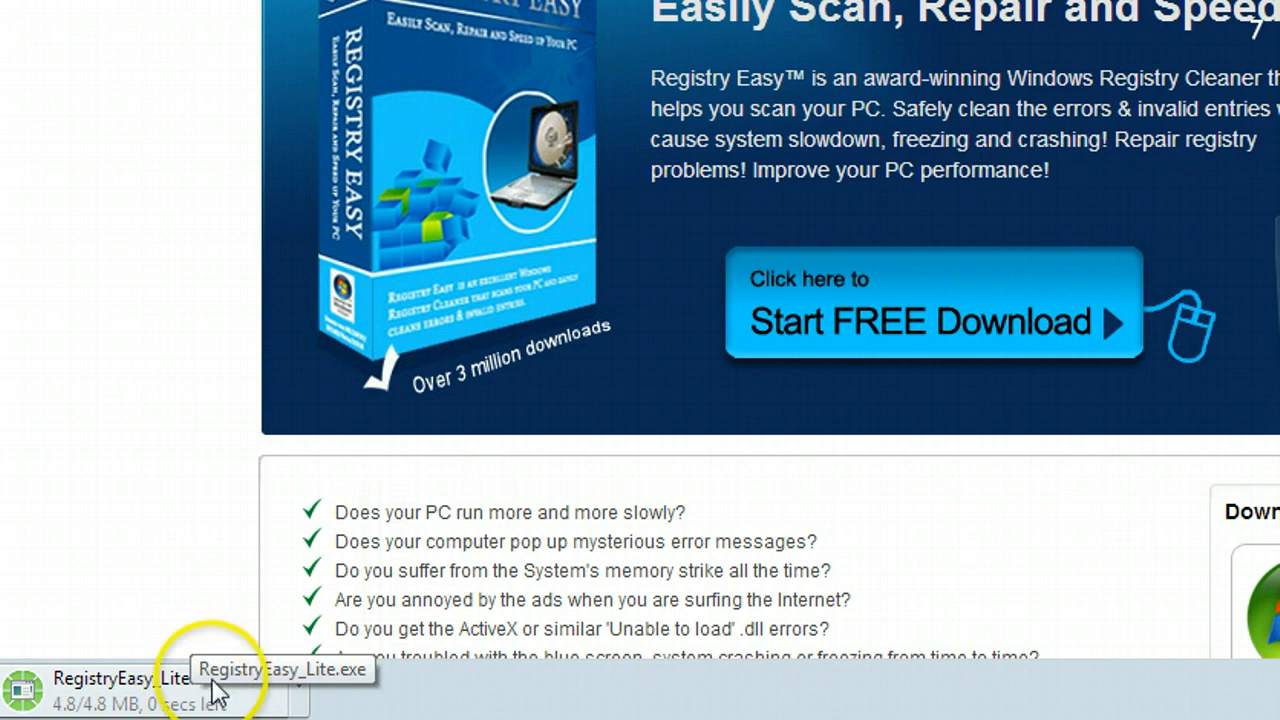
Run the downloaded RegistryEasy_Lite.exe installer, confirming Run past the security warning
left_click(150, 685)
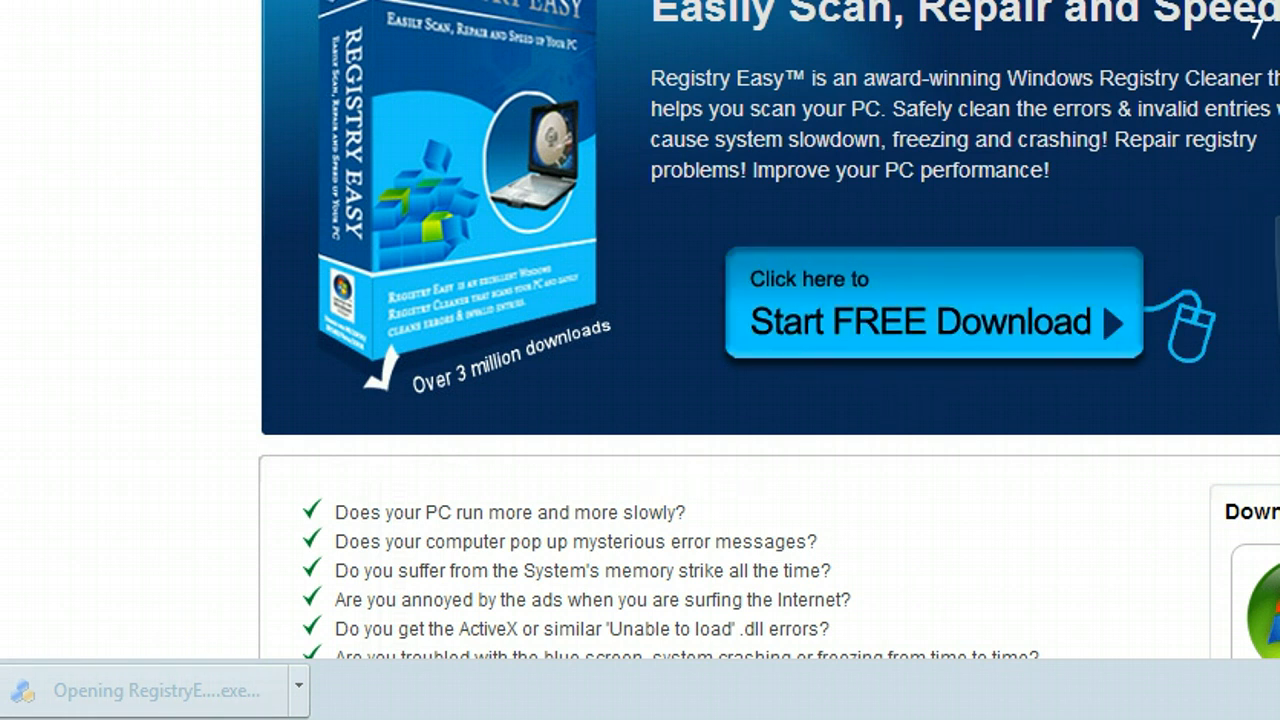
scroll("up", 3)
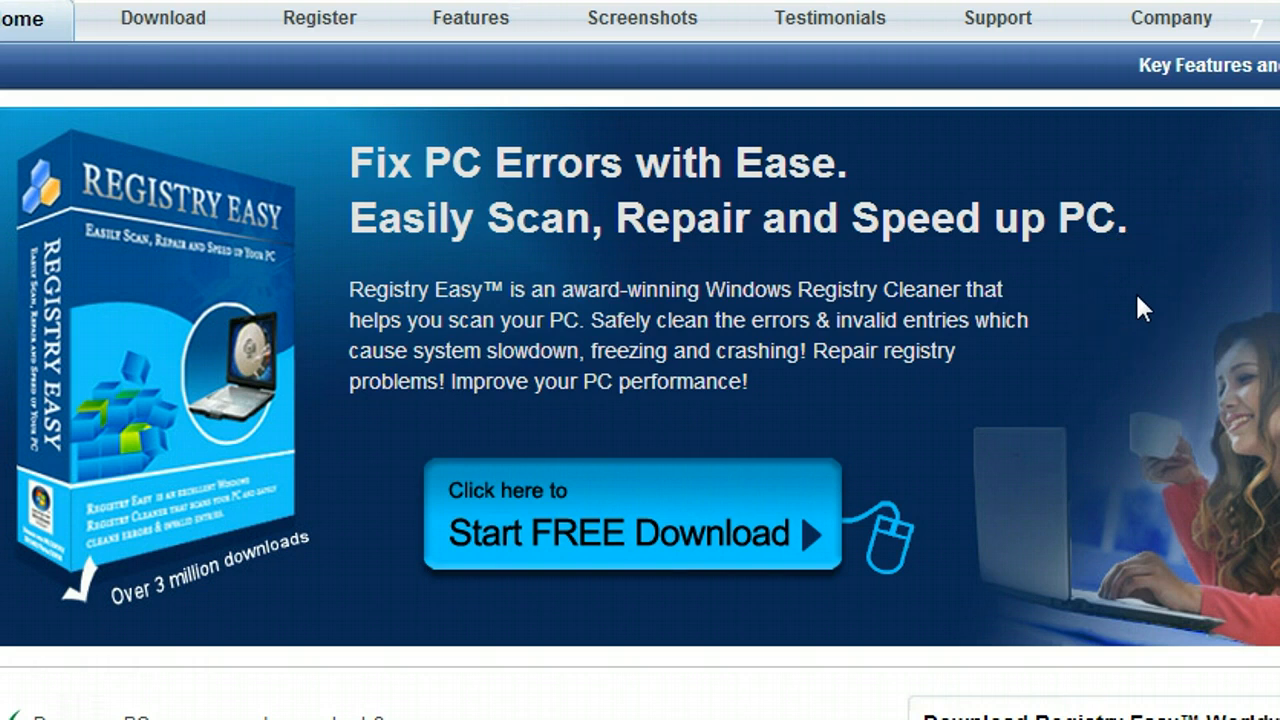
left_click(631, 532)
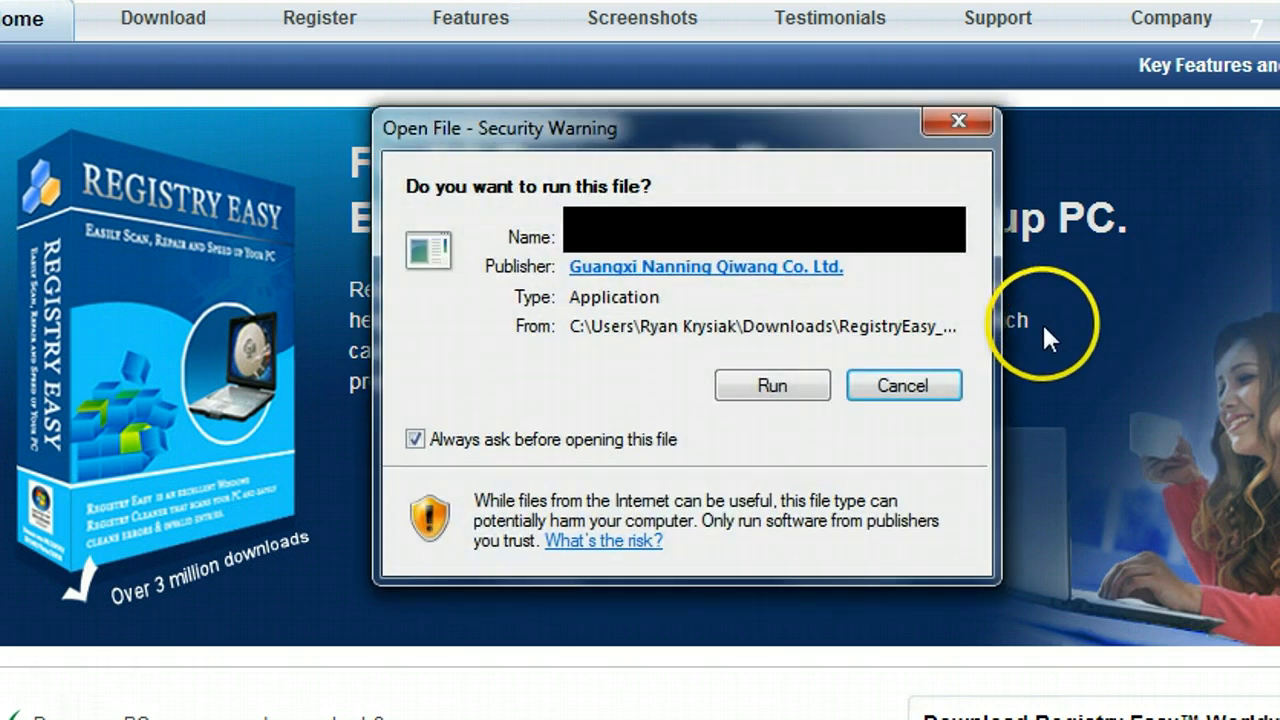
left_click(772, 385)
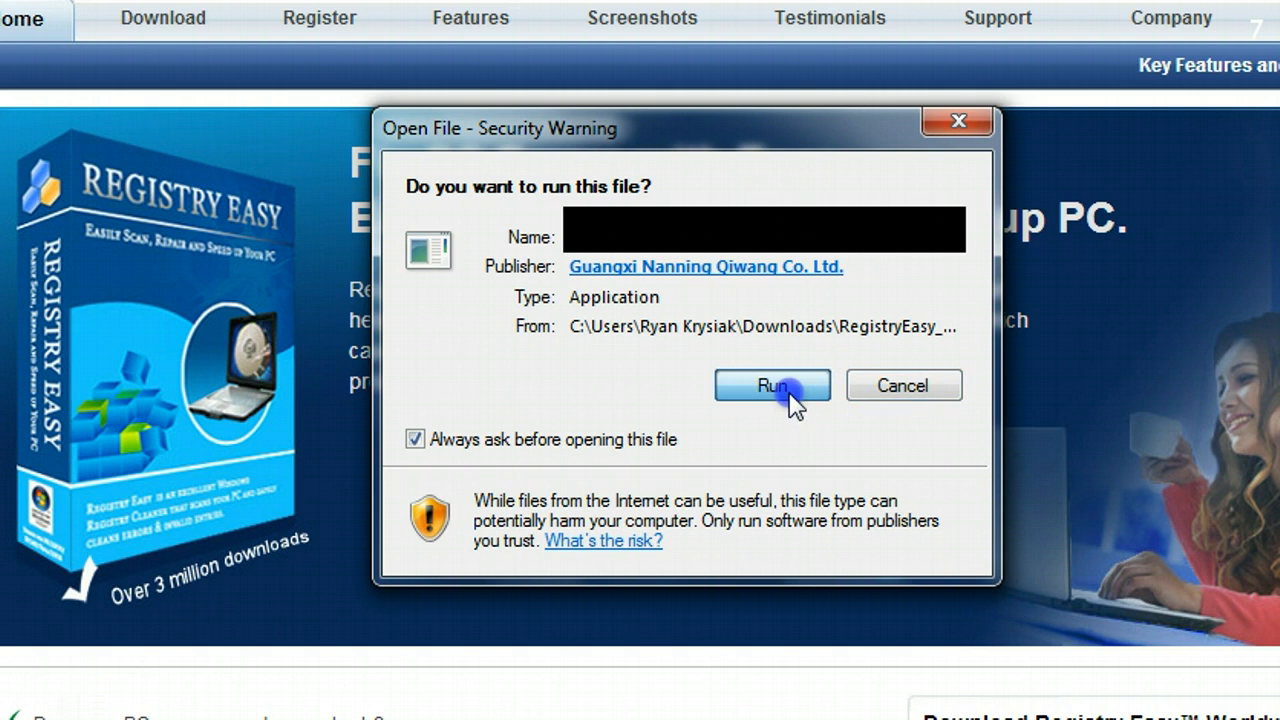
left_click(772, 386)
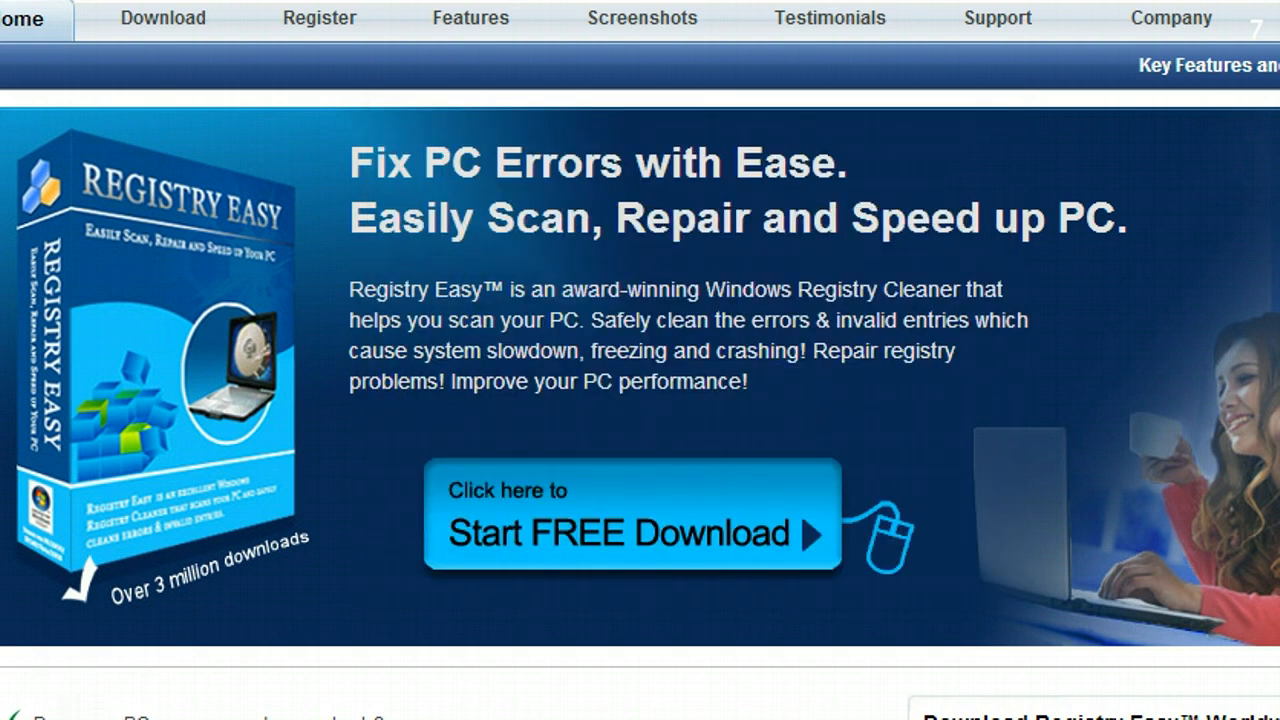
Accept the license, keep default folder and icons, install, and launch Registry Easy
left_click(630, 532)
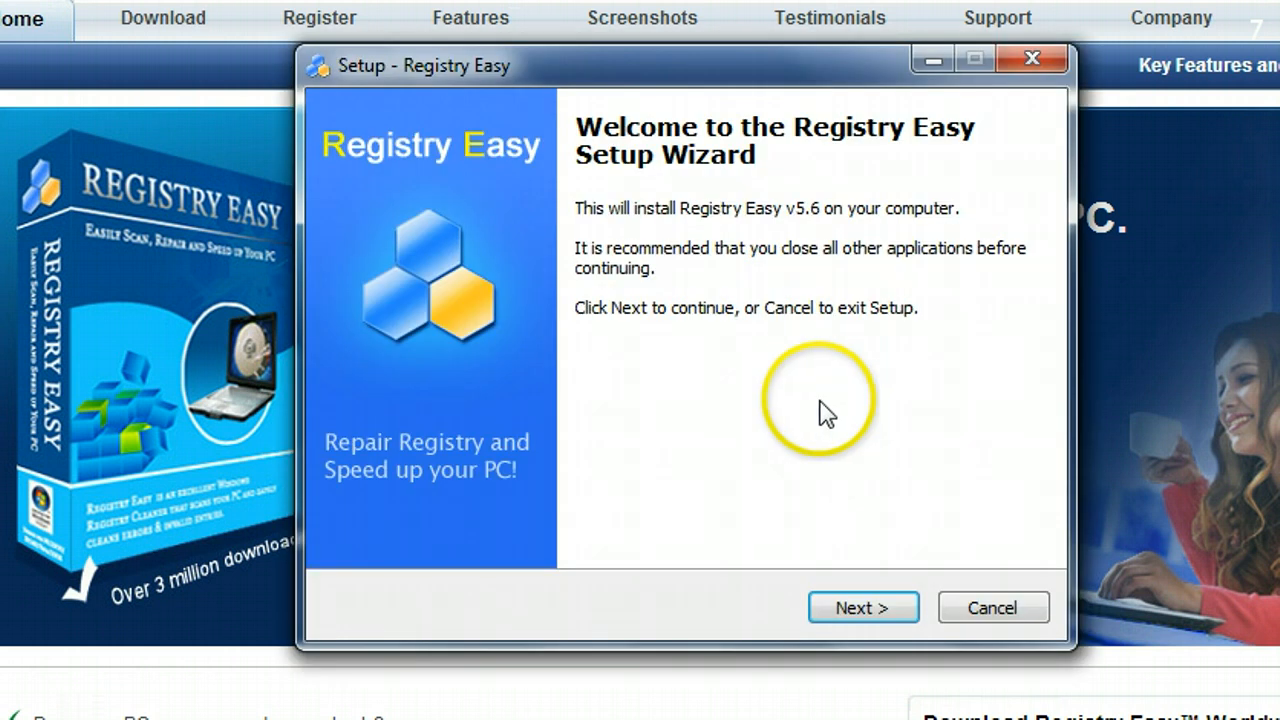
left_click(862, 607)
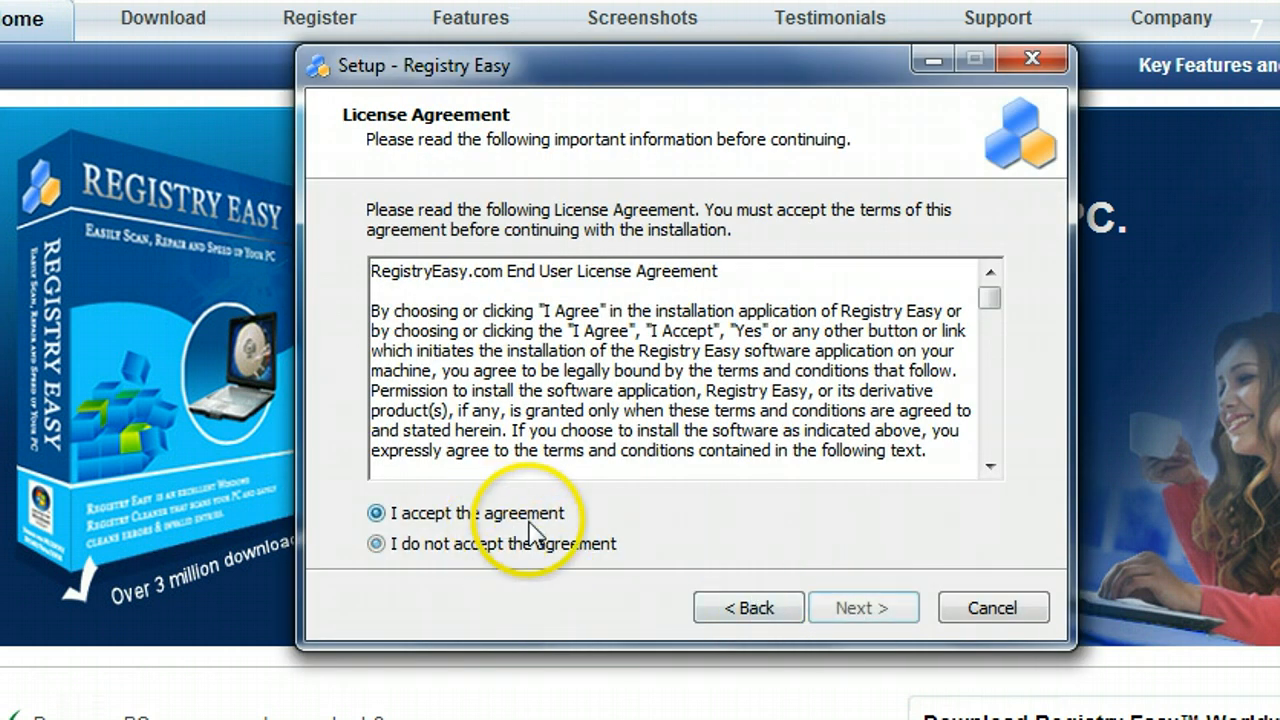
left_click(863, 607)
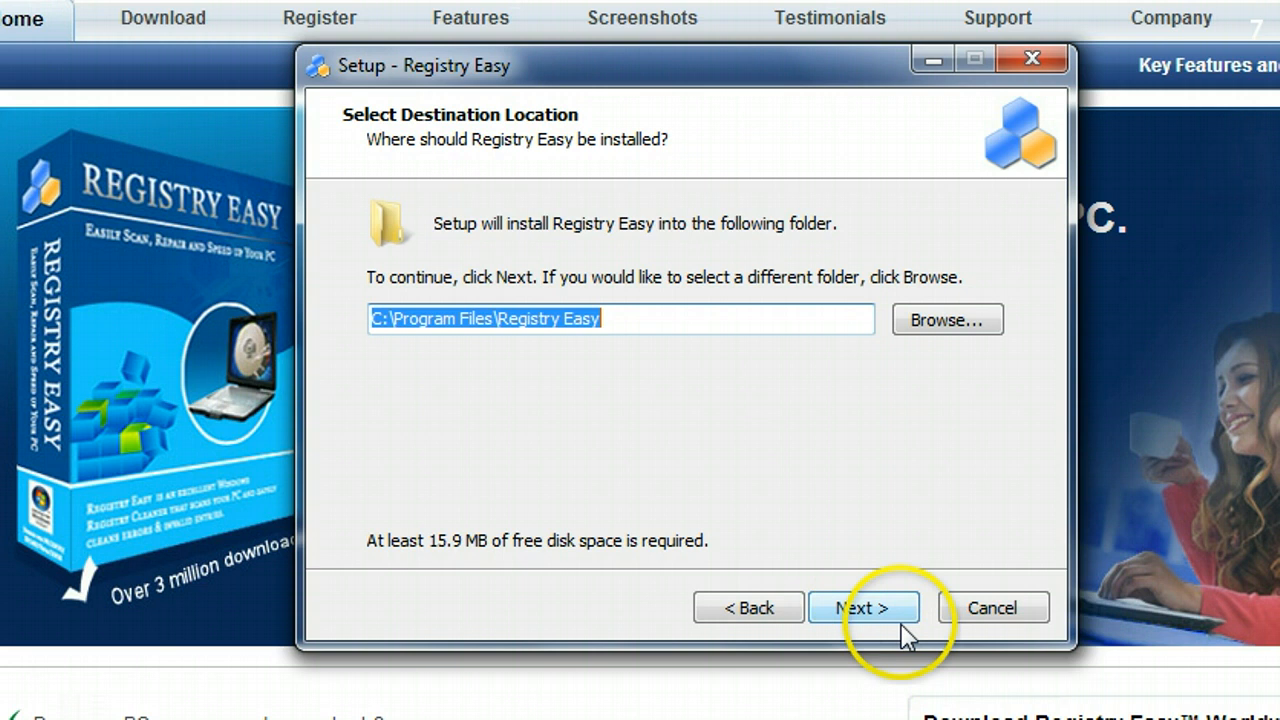
left_click(863, 607)
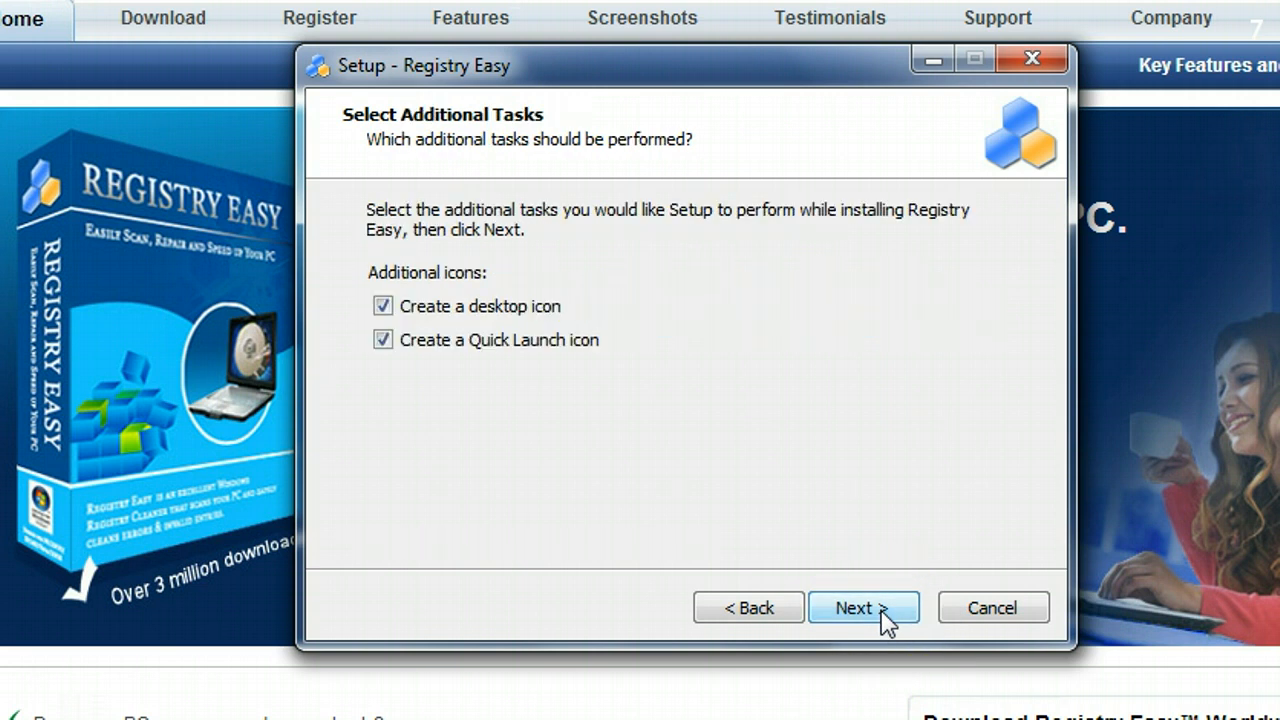
left_click(863, 607)
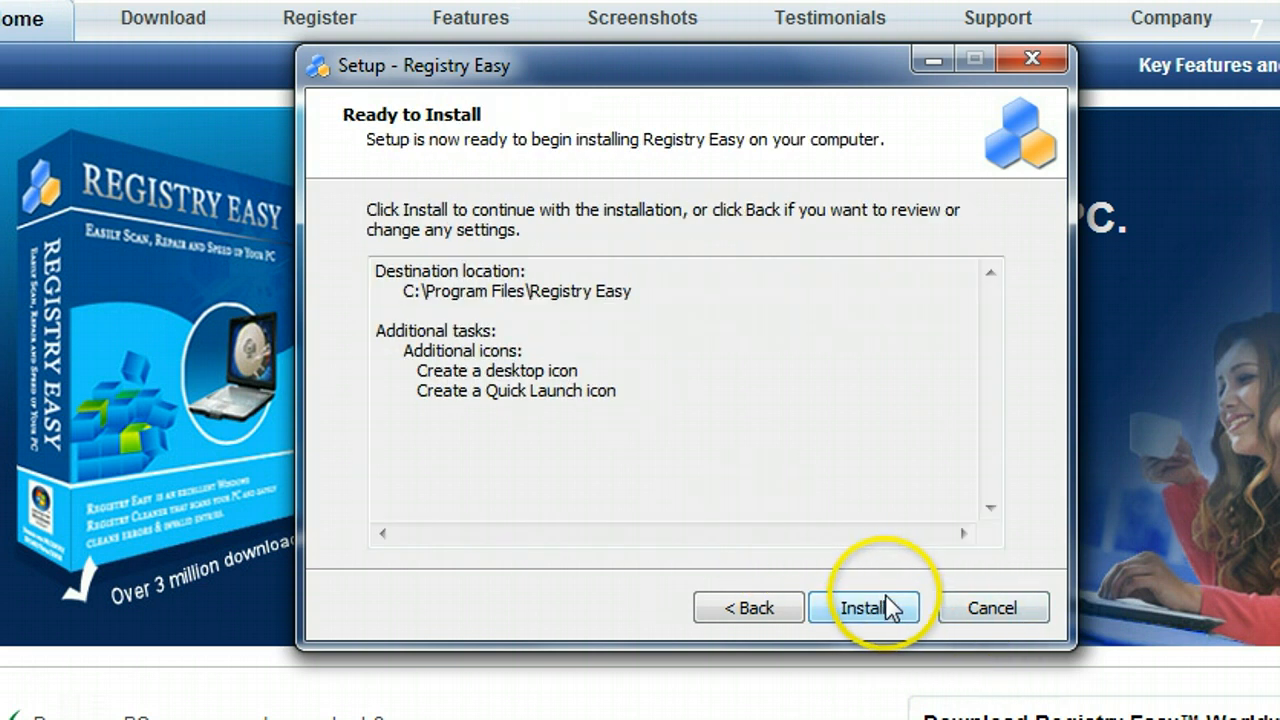
left_click(864, 608)
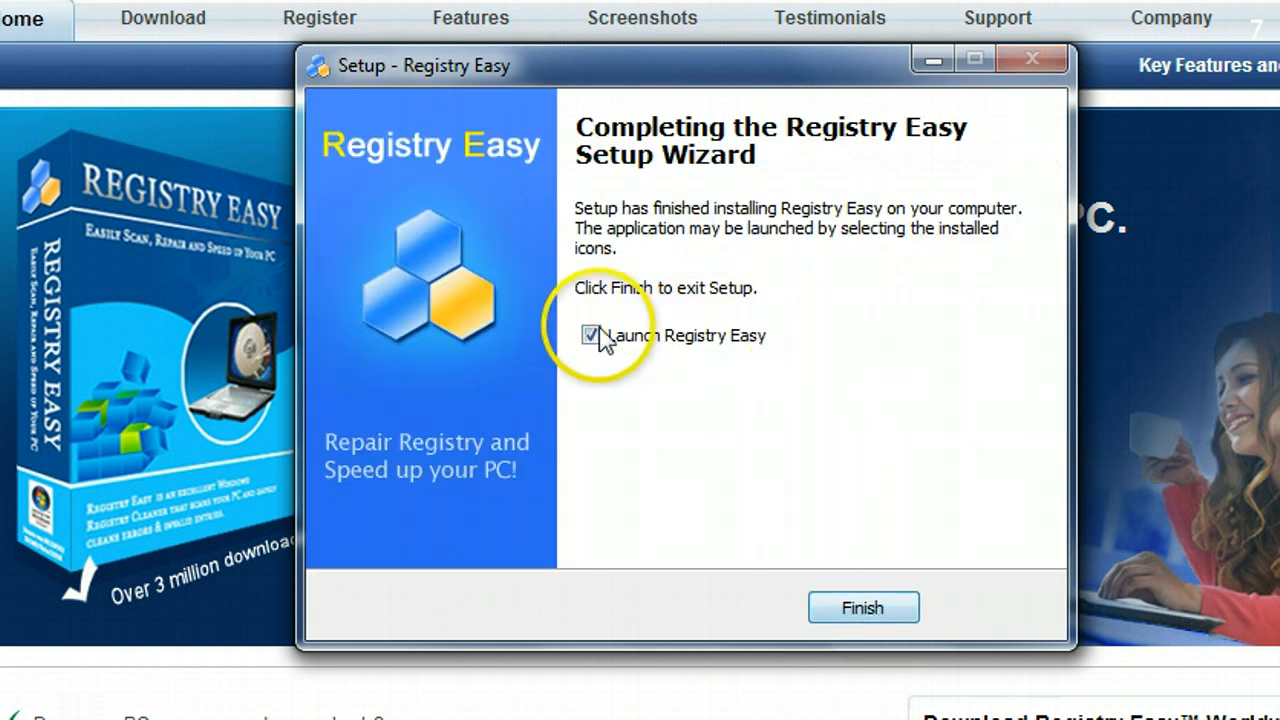
left_click(862, 607)
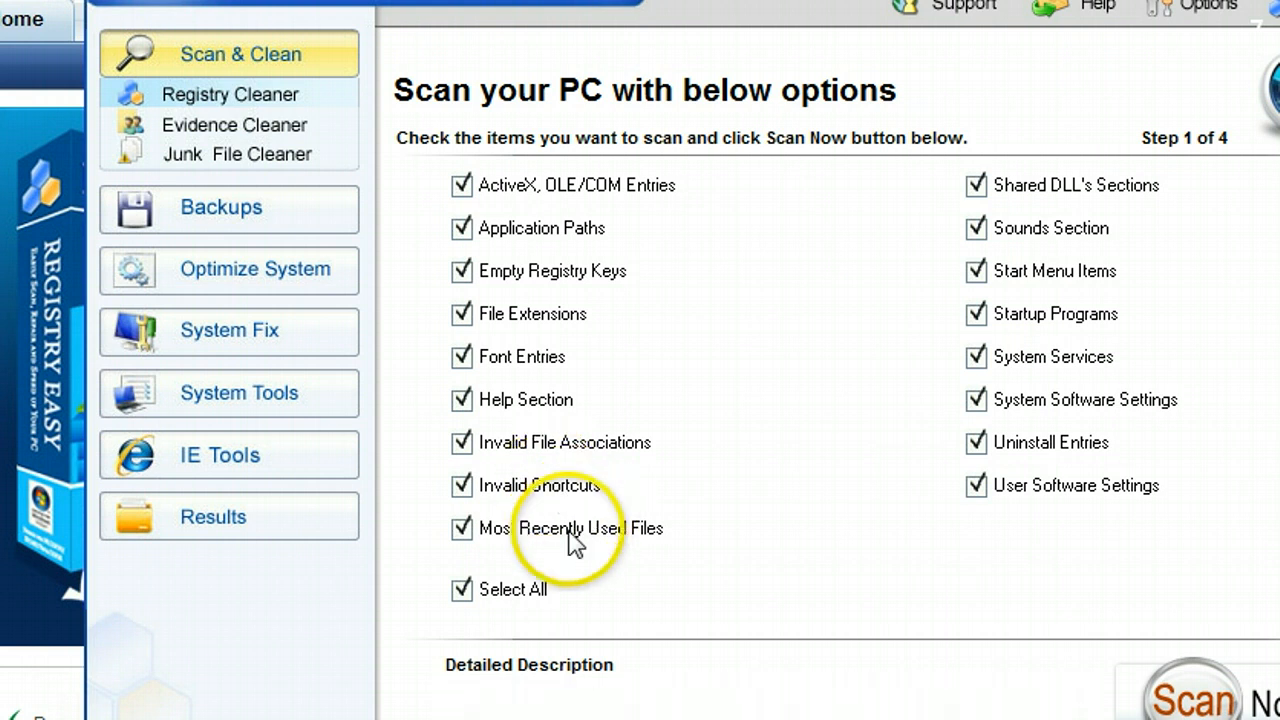
mouse_move(540, 258)
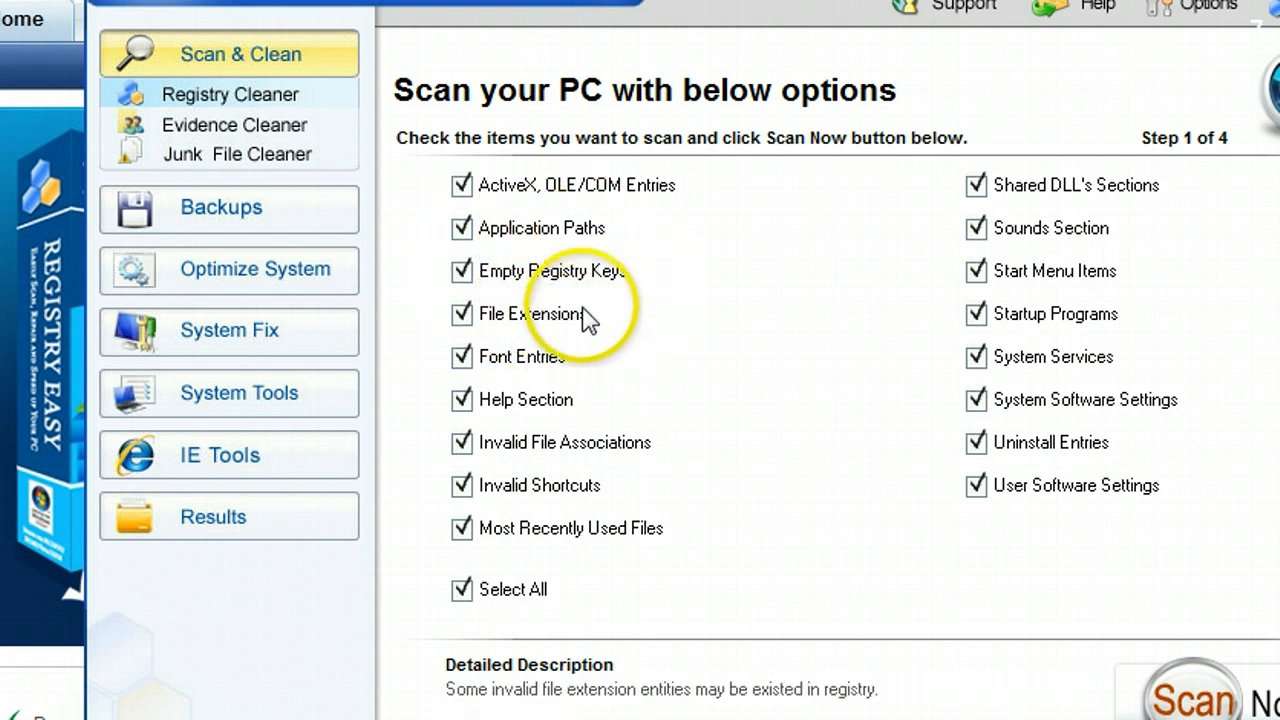
mouse_move(1160, 398)
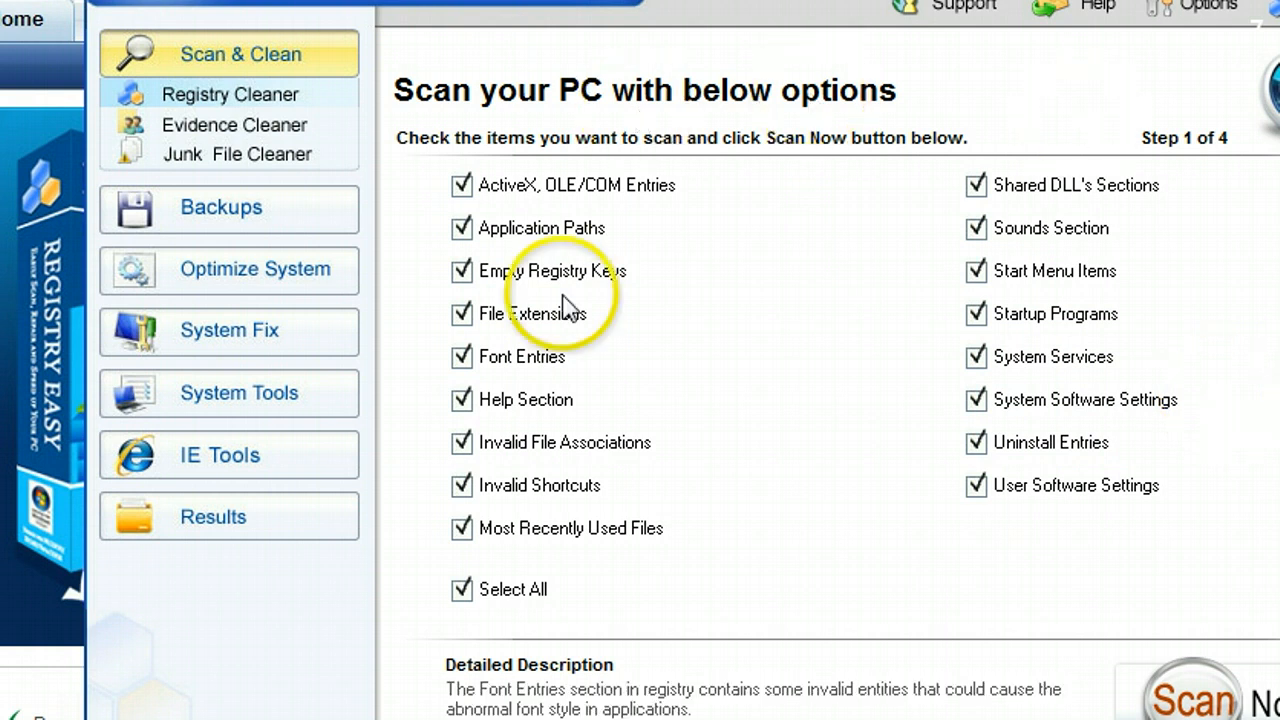
mouse_move(1025, 355)
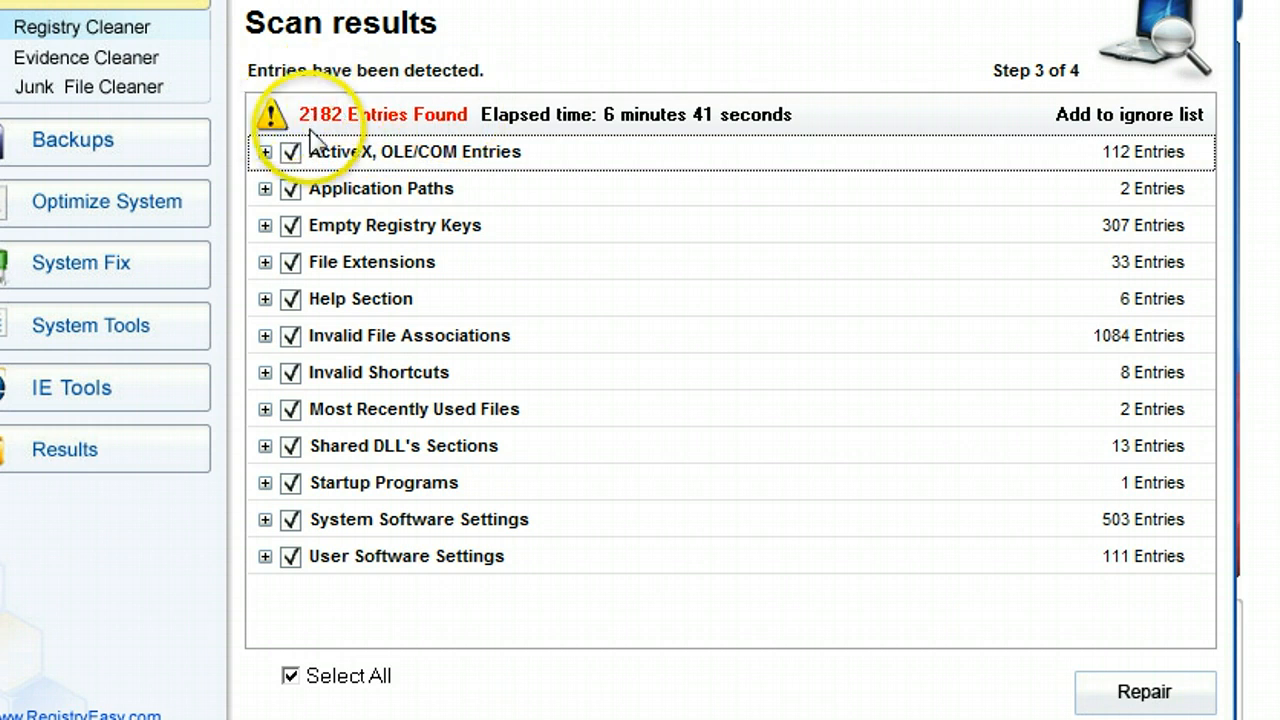
mouse_move(380, 218)
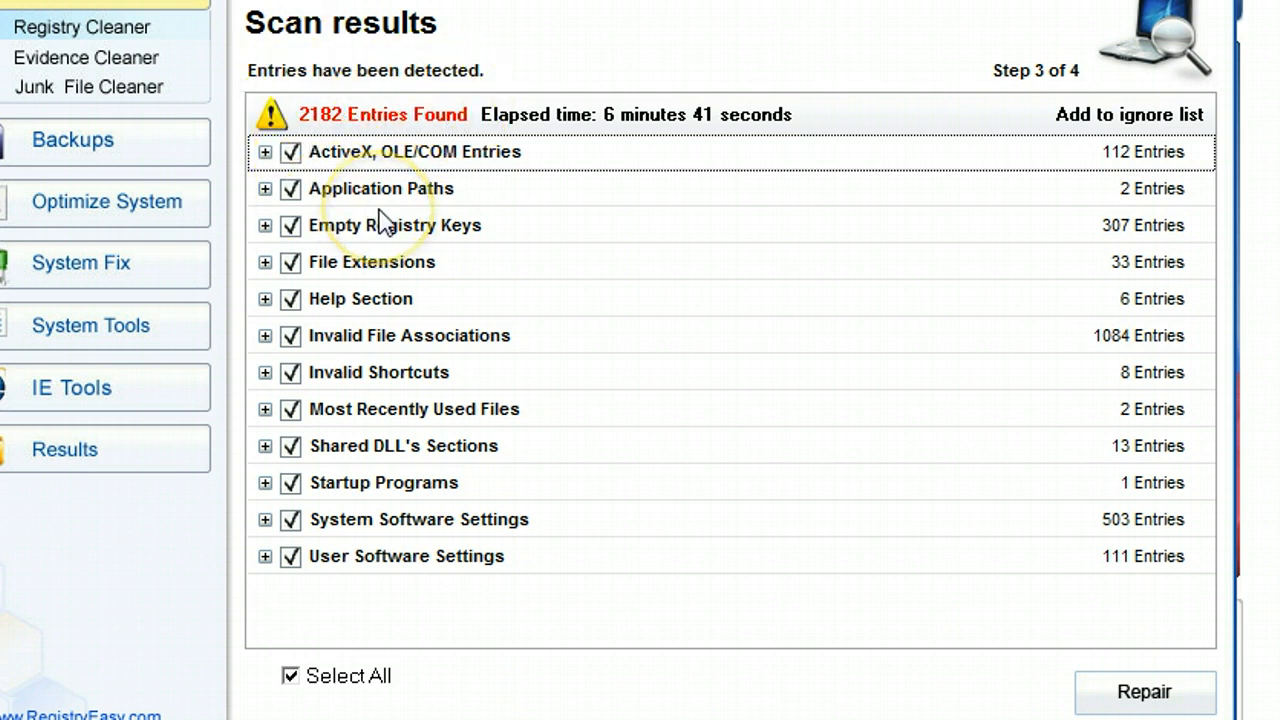
mouse_move(365, 90)
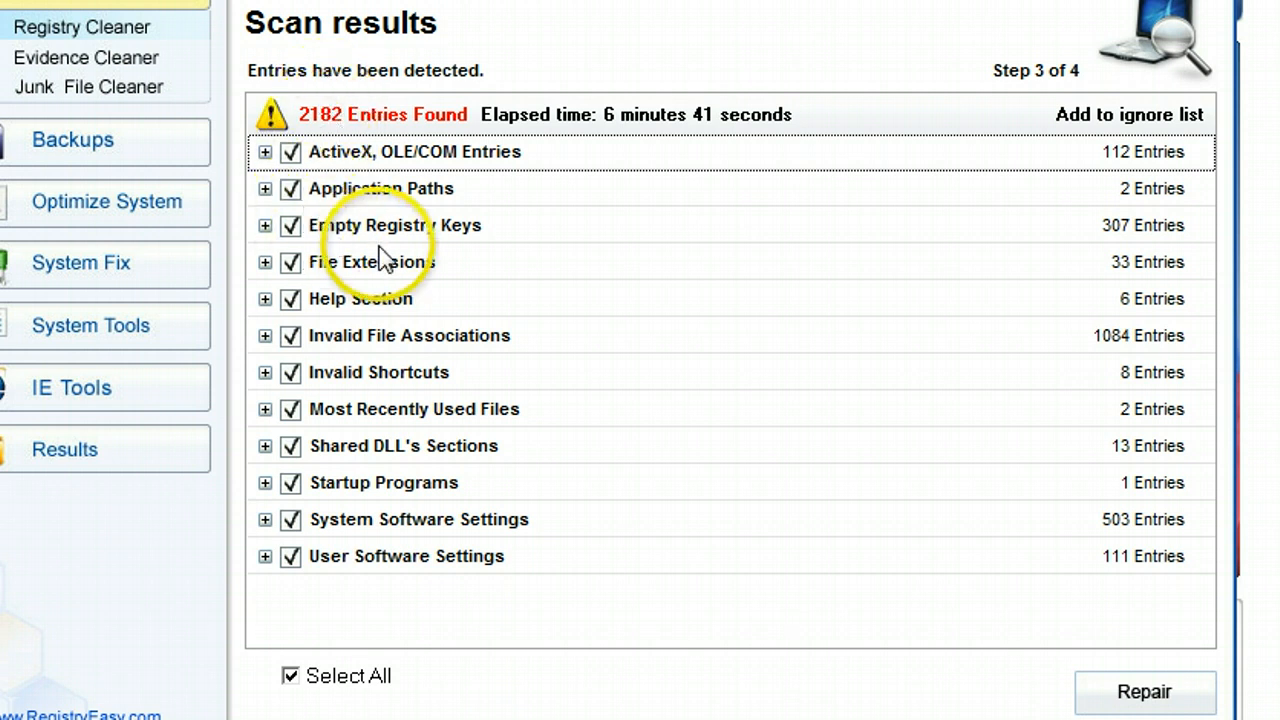
mouse_move(443, 290)
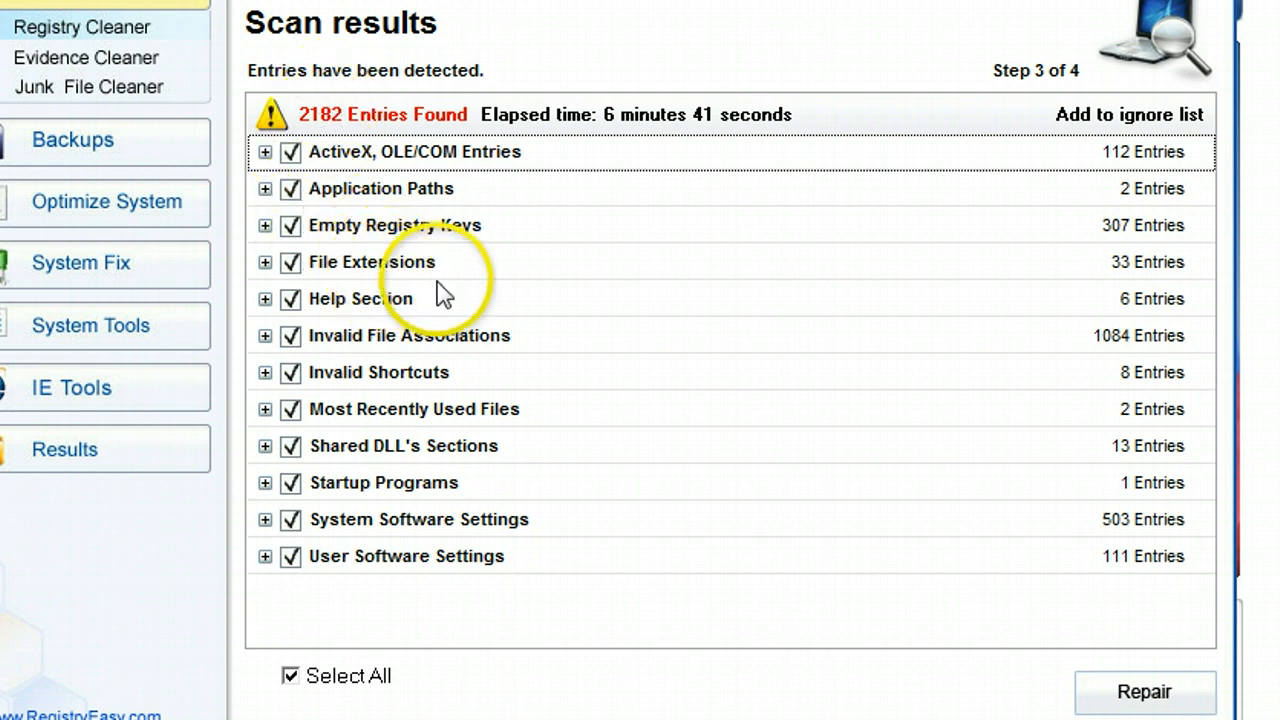
mouse_move(1244, 637)
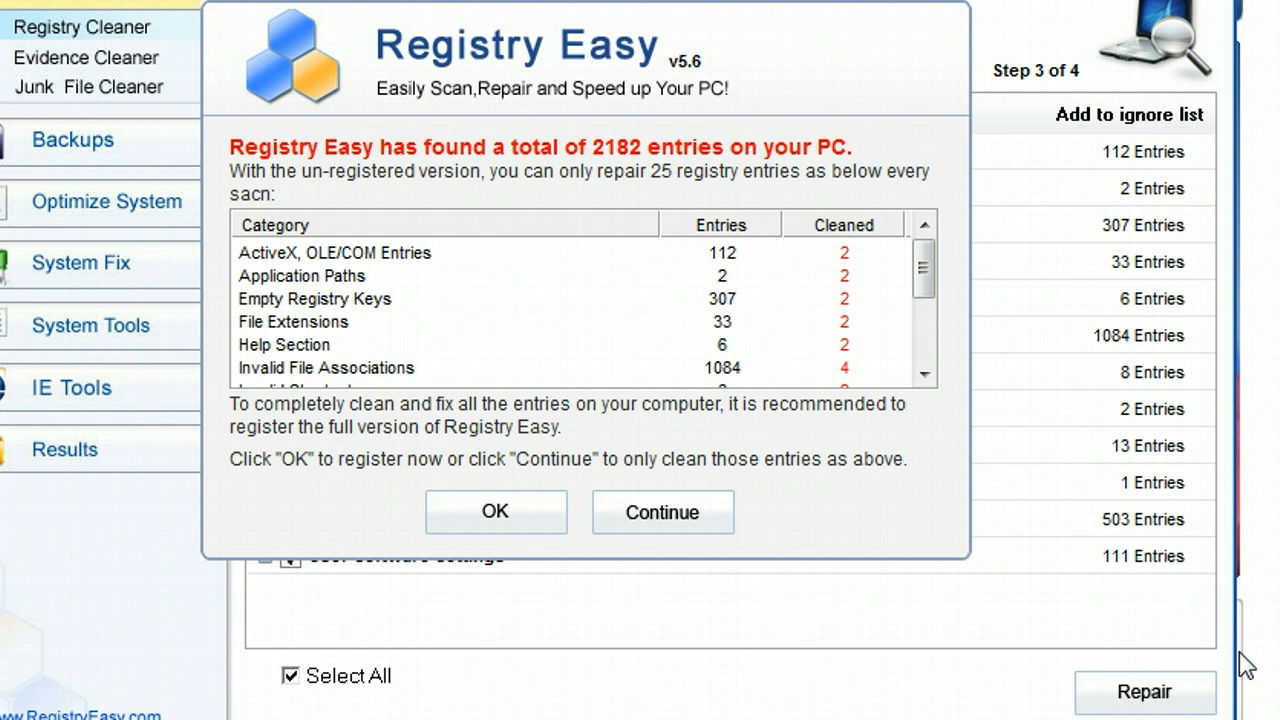
mouse_move(893, 398)
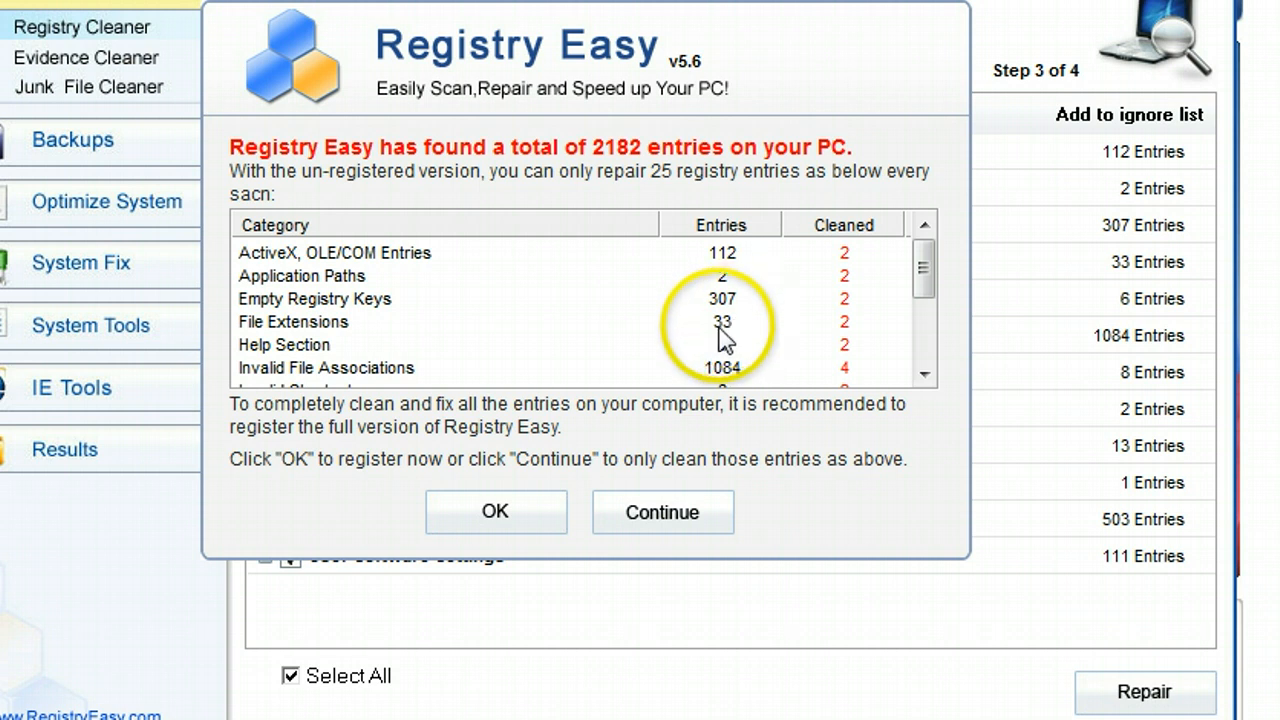
Accept the registration prompt and choose Purchase Now to open the ordering page
left_click(496, 511)
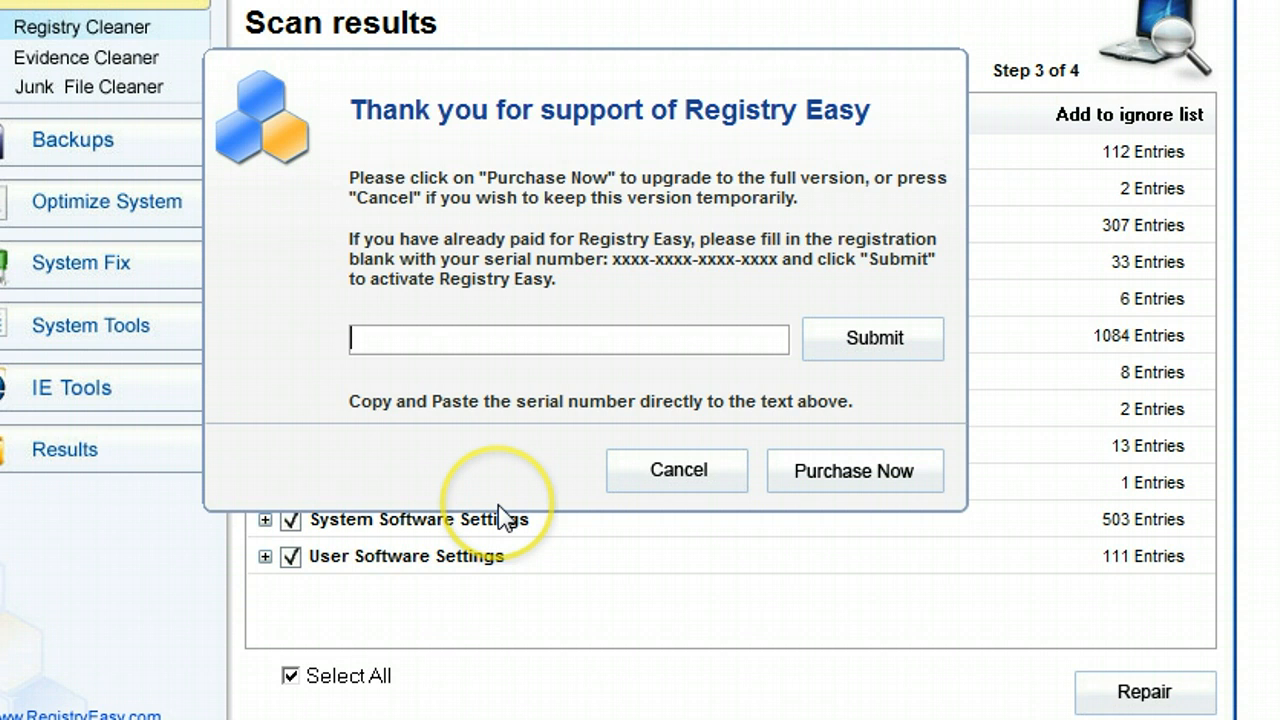
mouse_move(550, 415)
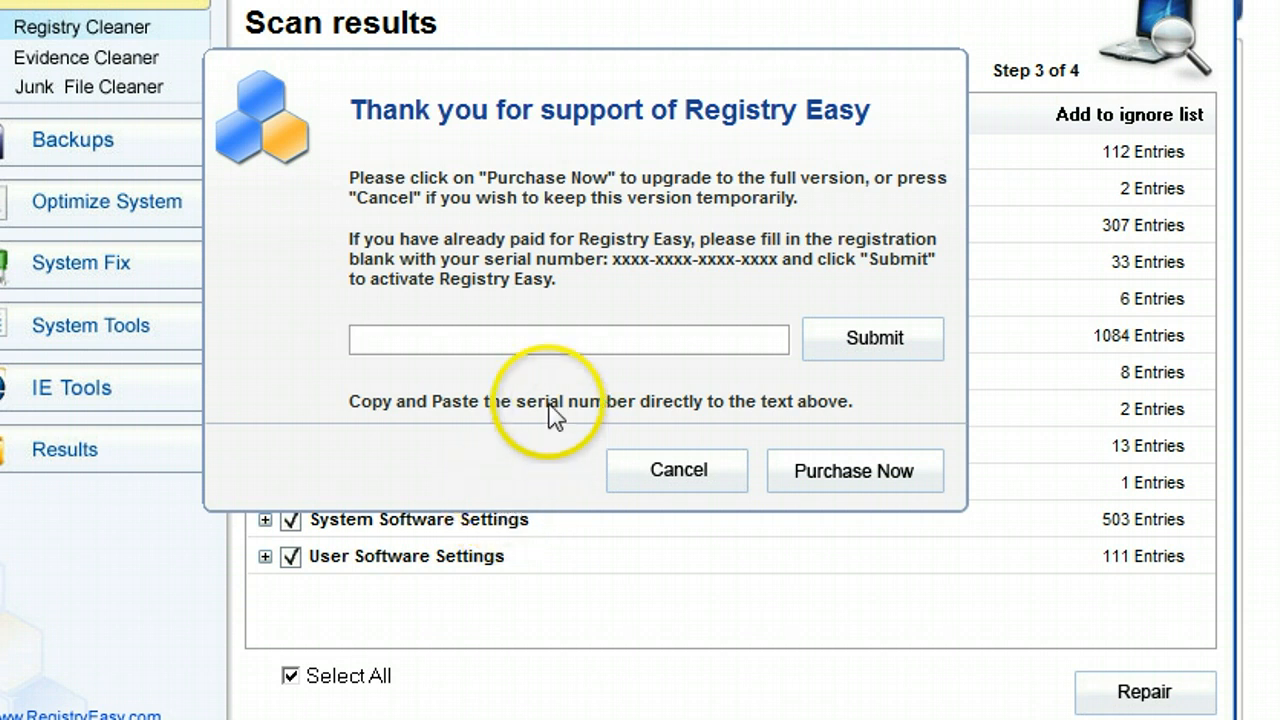
mouse_move(310, 443)
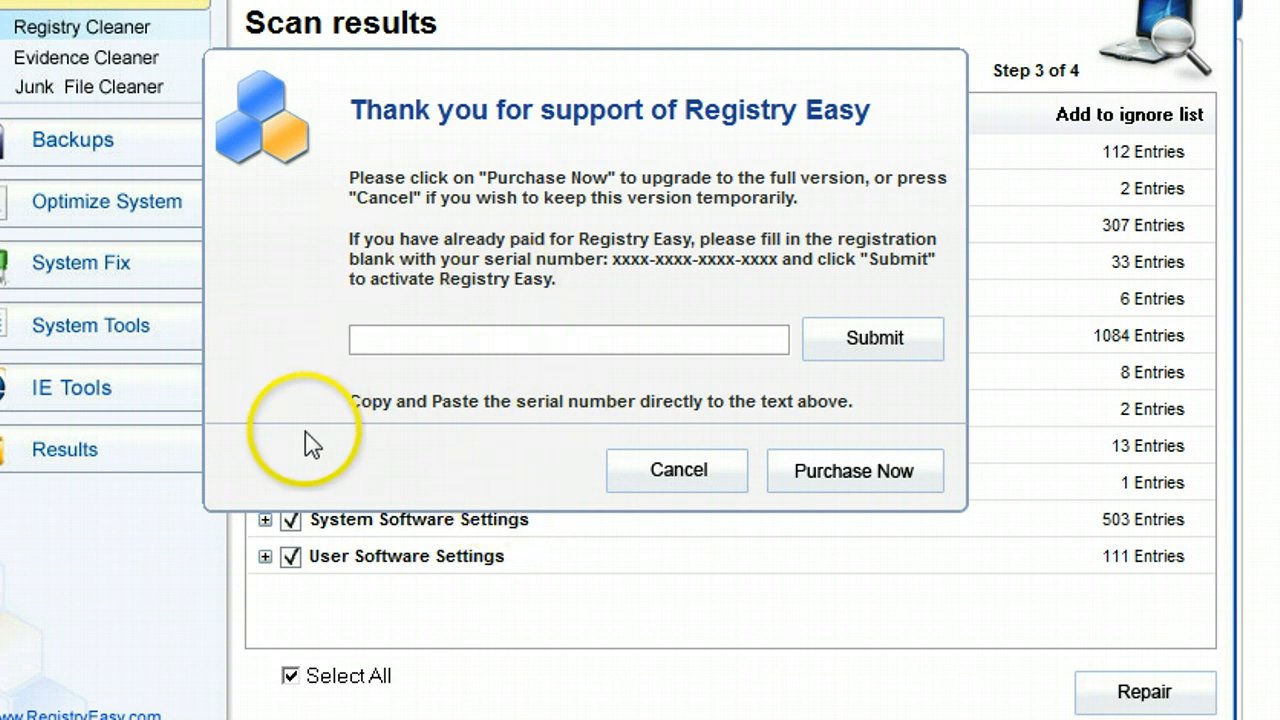
mouse_move(290, 430)
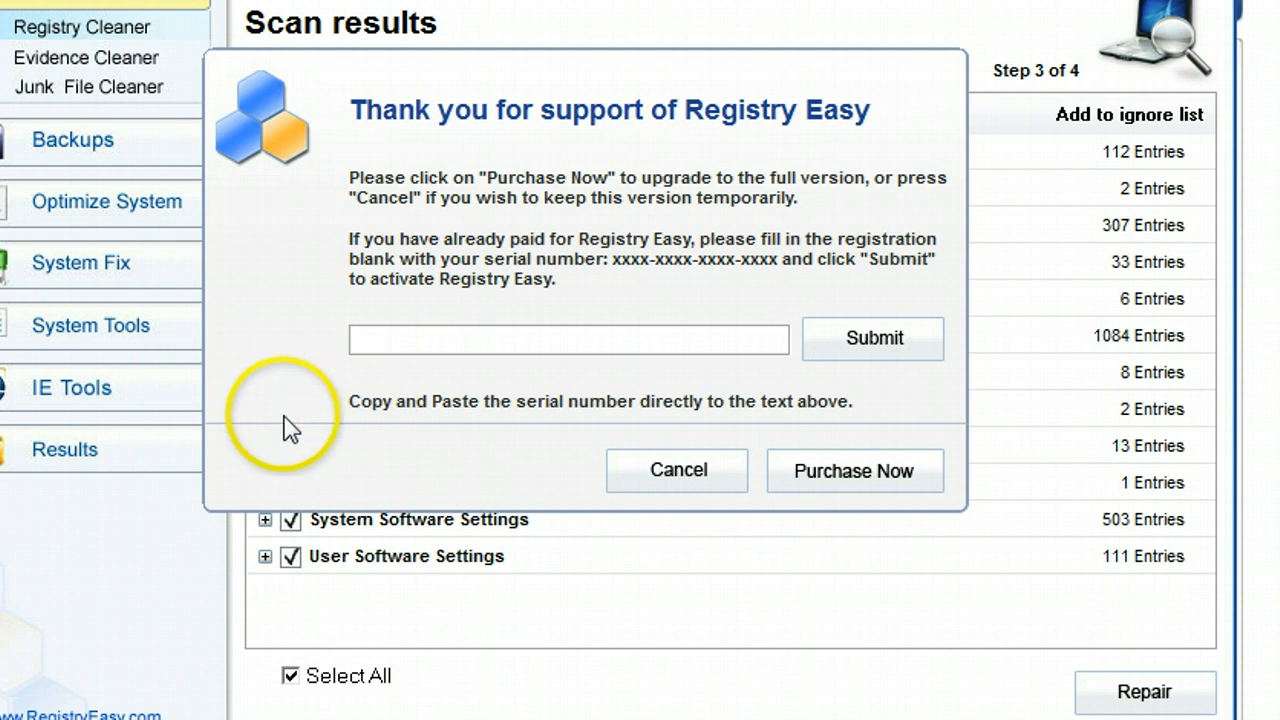
left_click(854, 470)
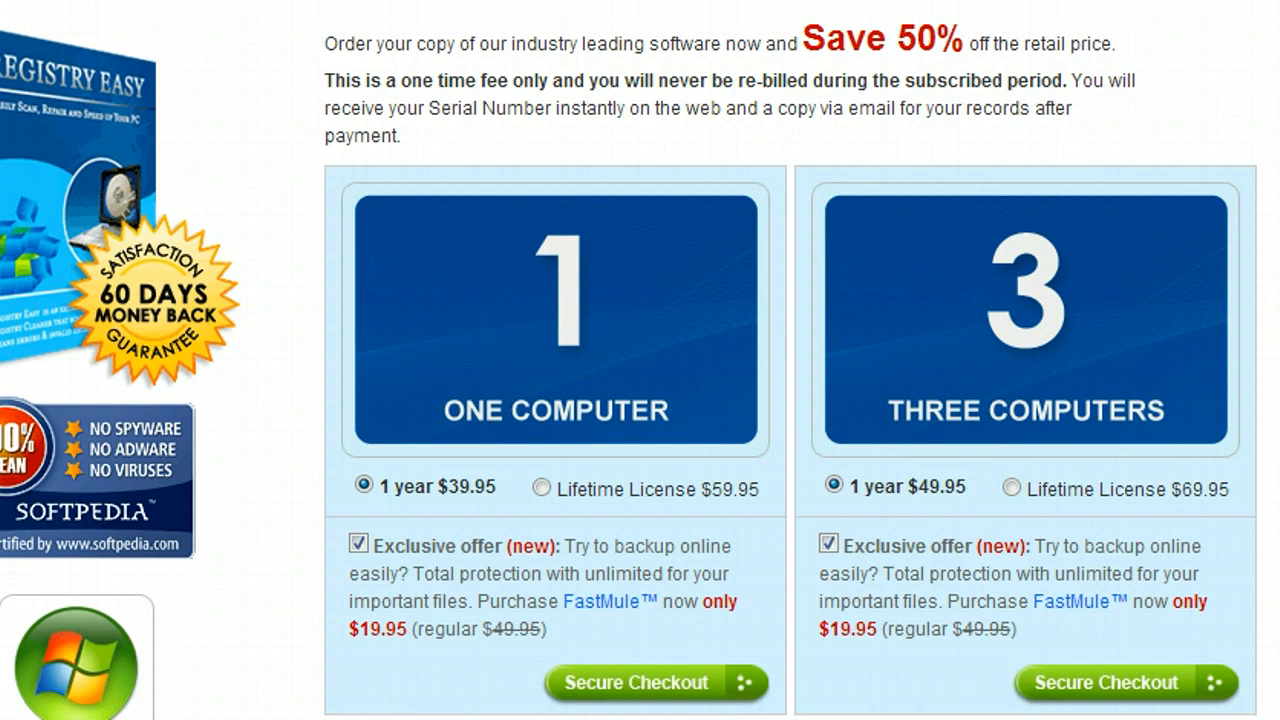
Untick the FastMule add-on offer under the One Computer, 1 year $39.95 plan
scroll("down", 3)
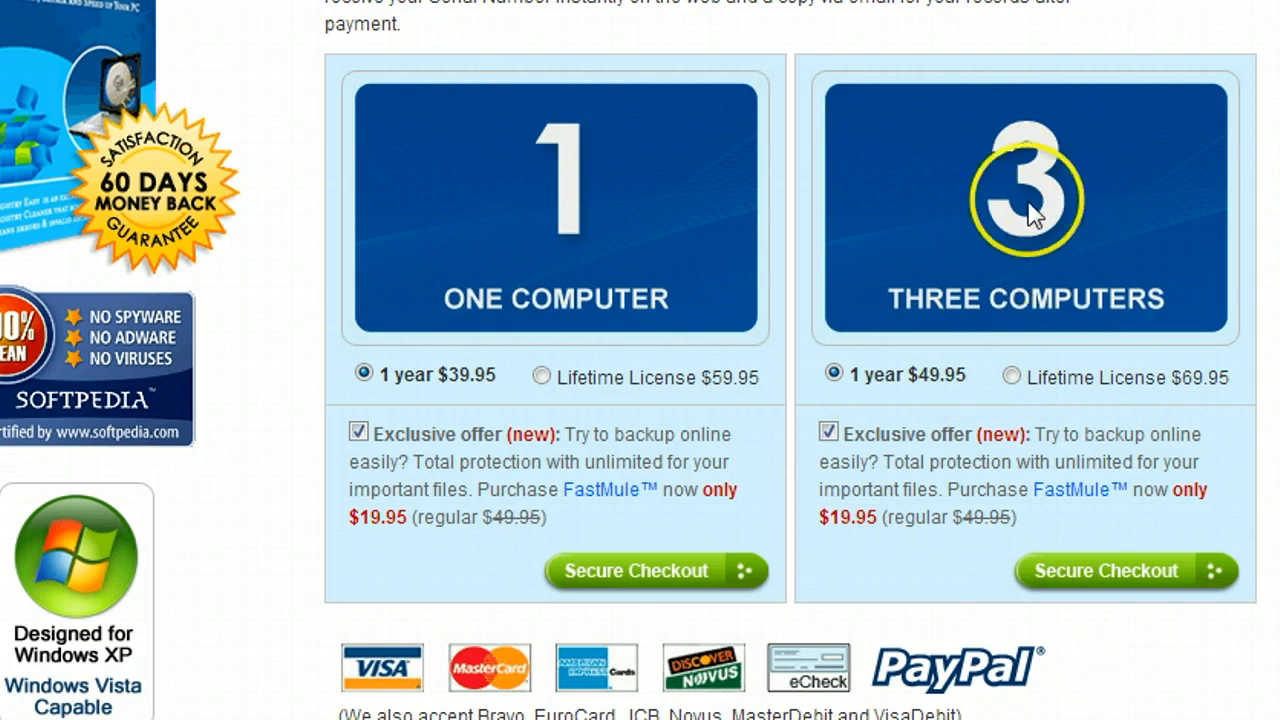
mouse_move(1035, 305)
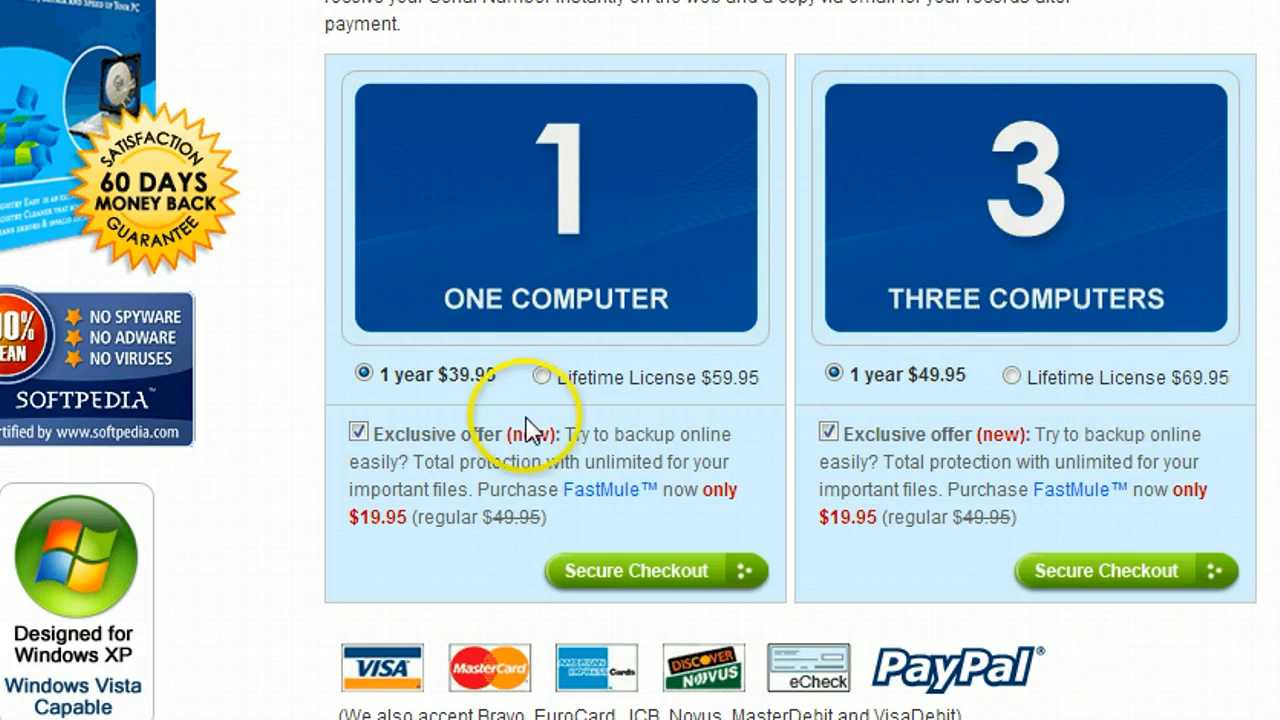
mouse_move(570, 405)
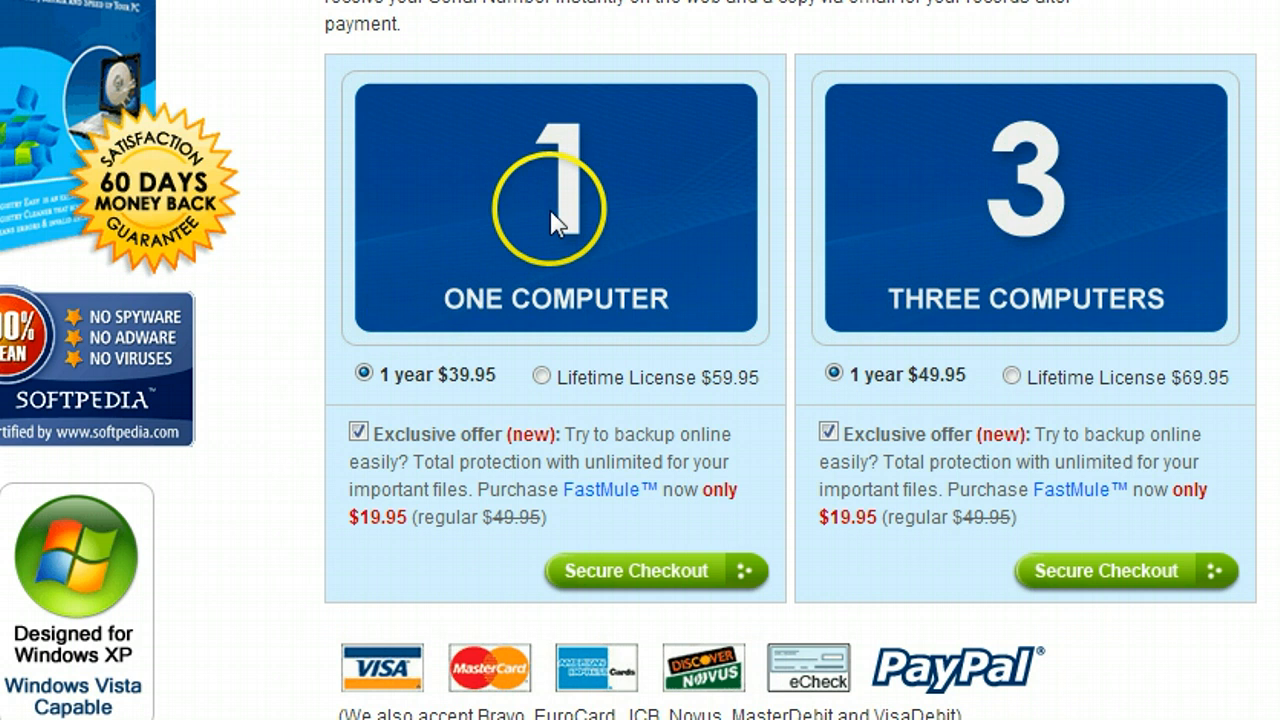
scroll("down", 3)
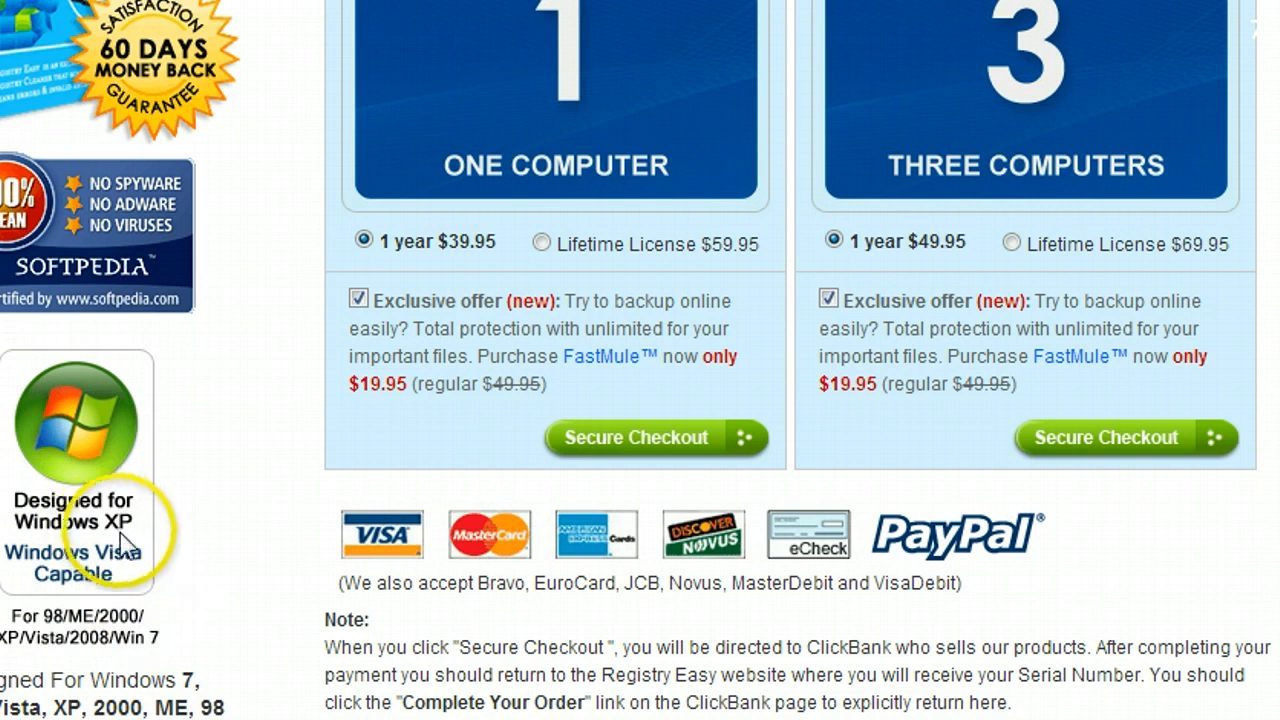
mouse_move(128, 543)
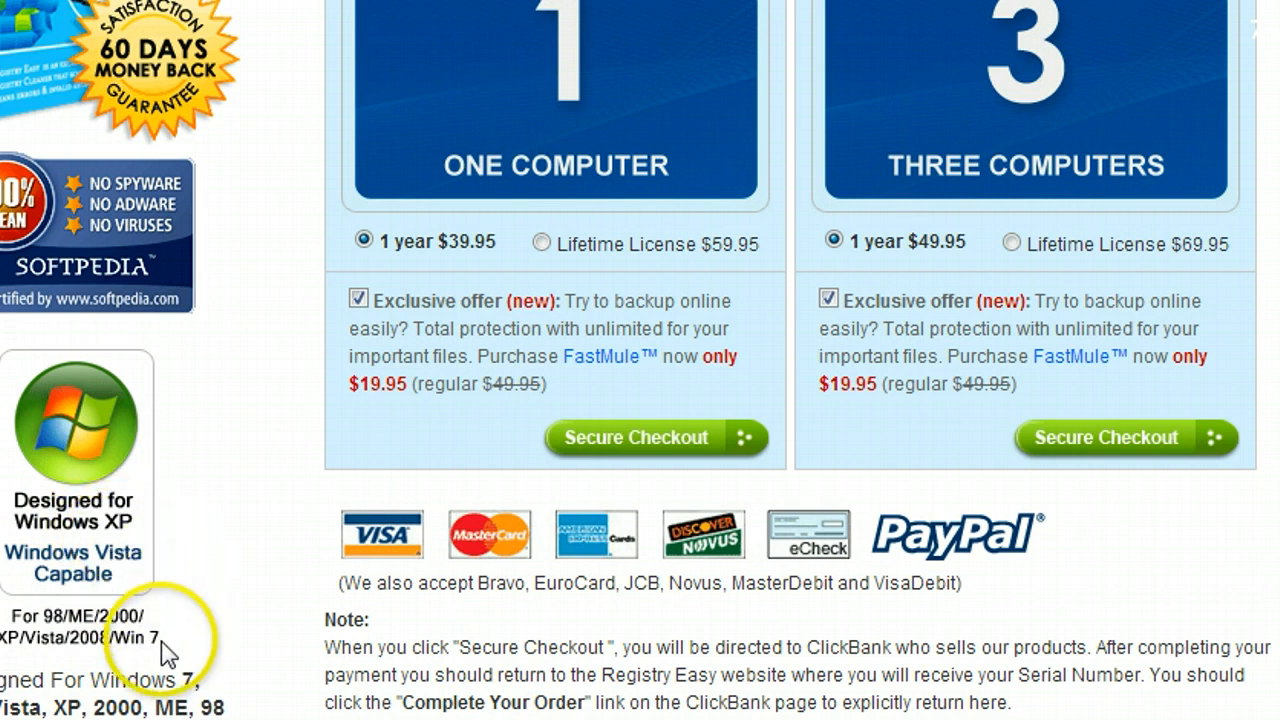
mouse_move(1230, 335)
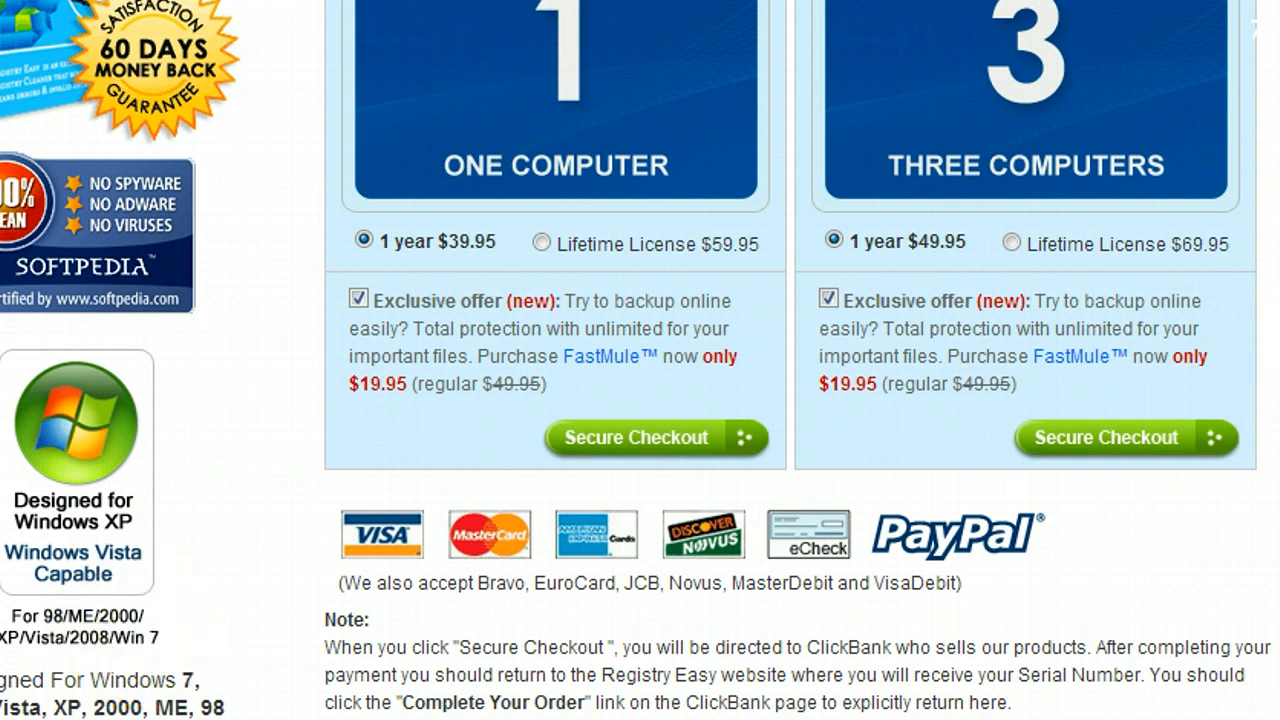
scroll("down", 3)
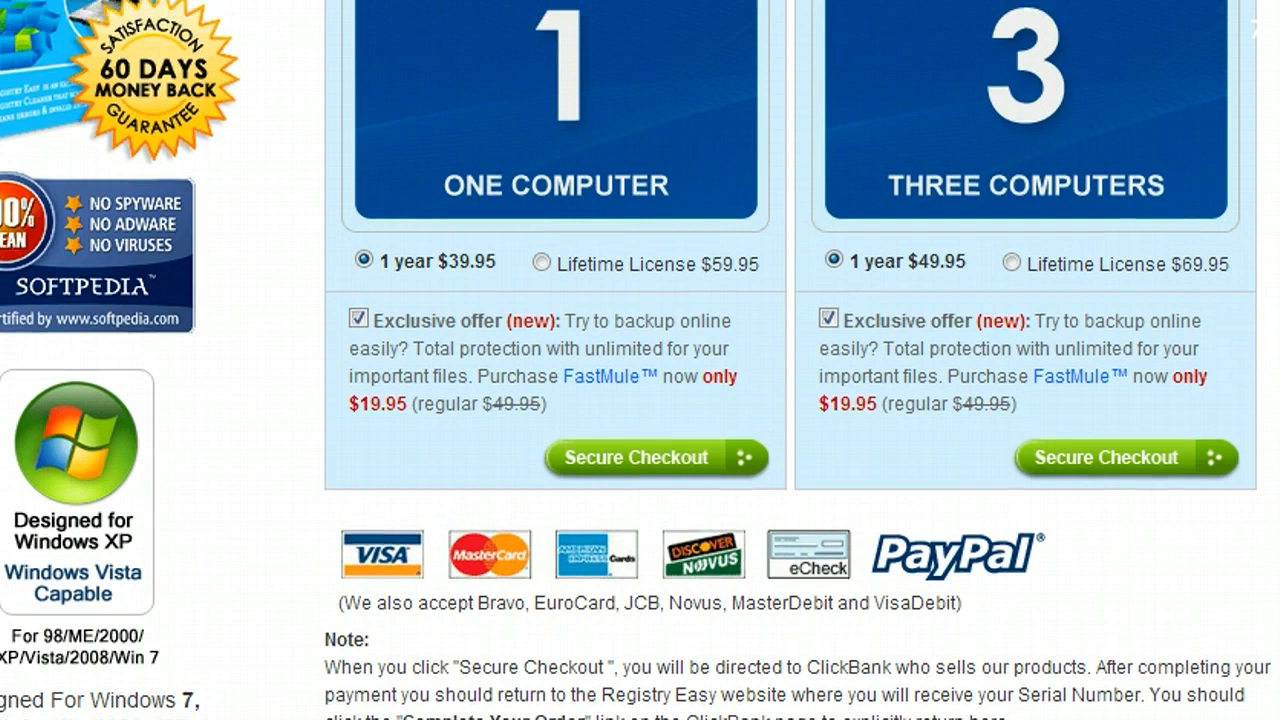
scroll("down", 3)
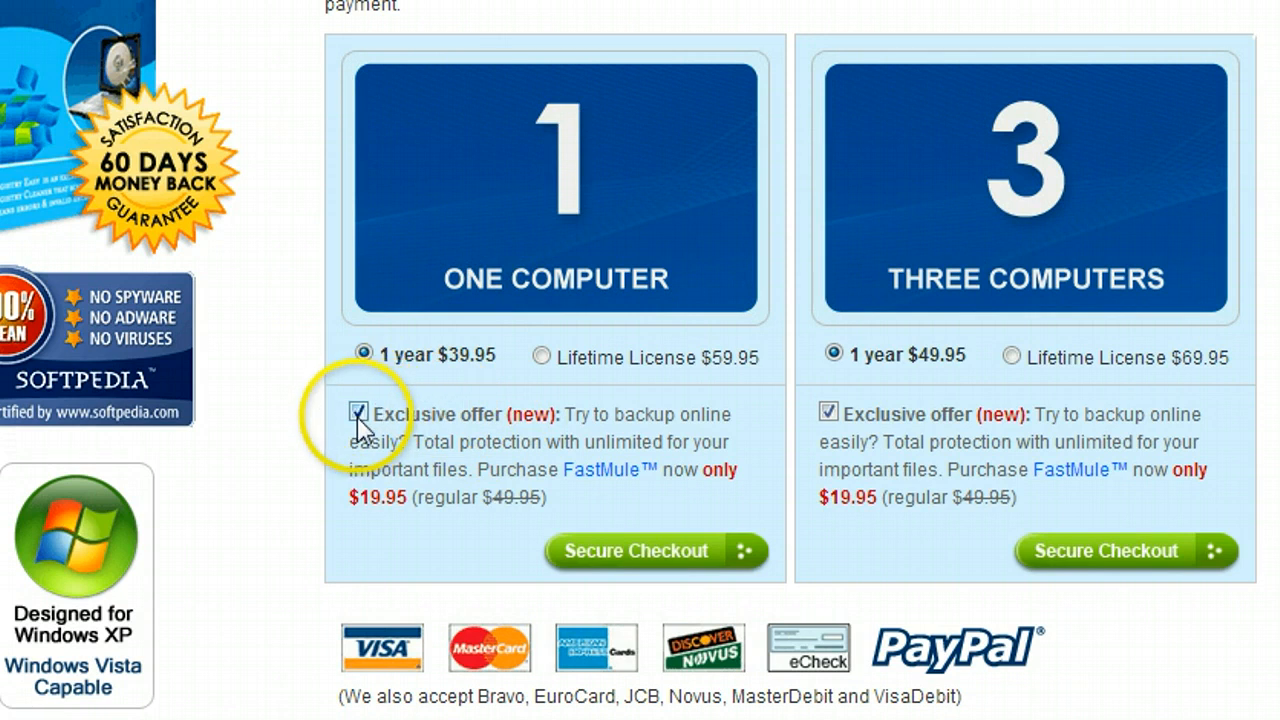
left_click(357, 414)
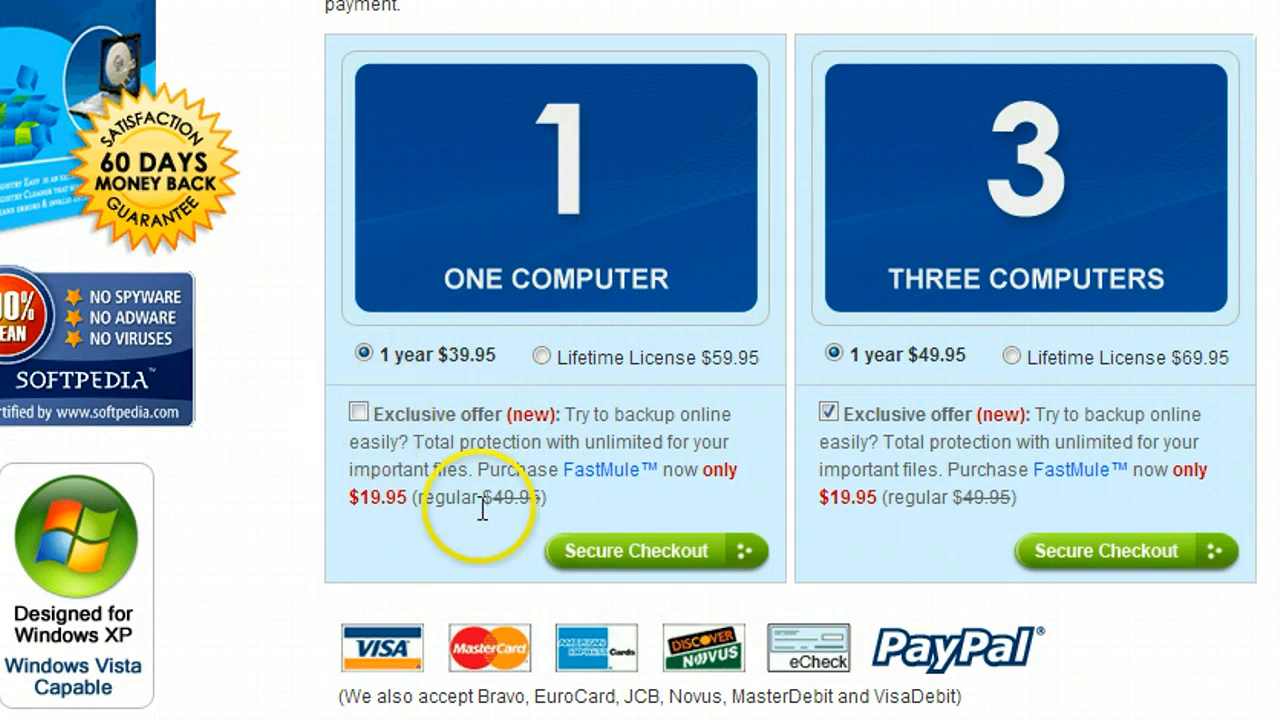
mouse_move(625, 565)
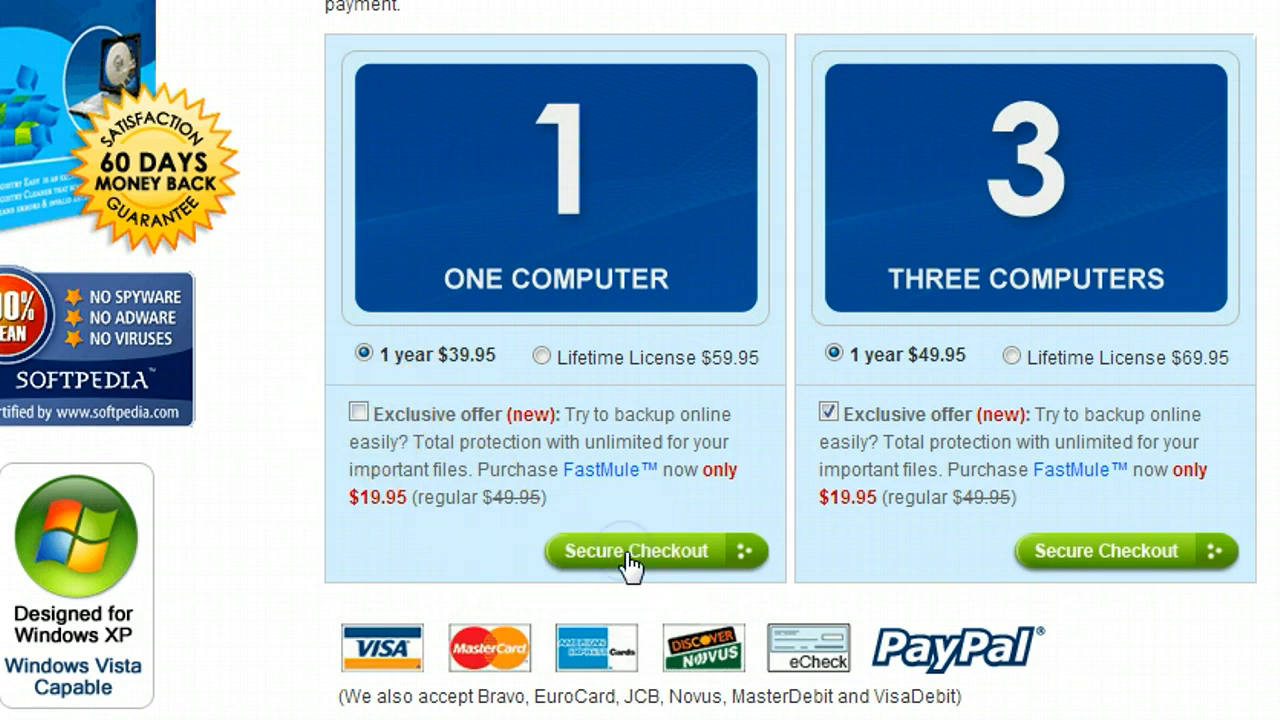
Check out the One Computer 1 Year $39.95 plan and reach ClickBank's payment section
left_click(633, 551)
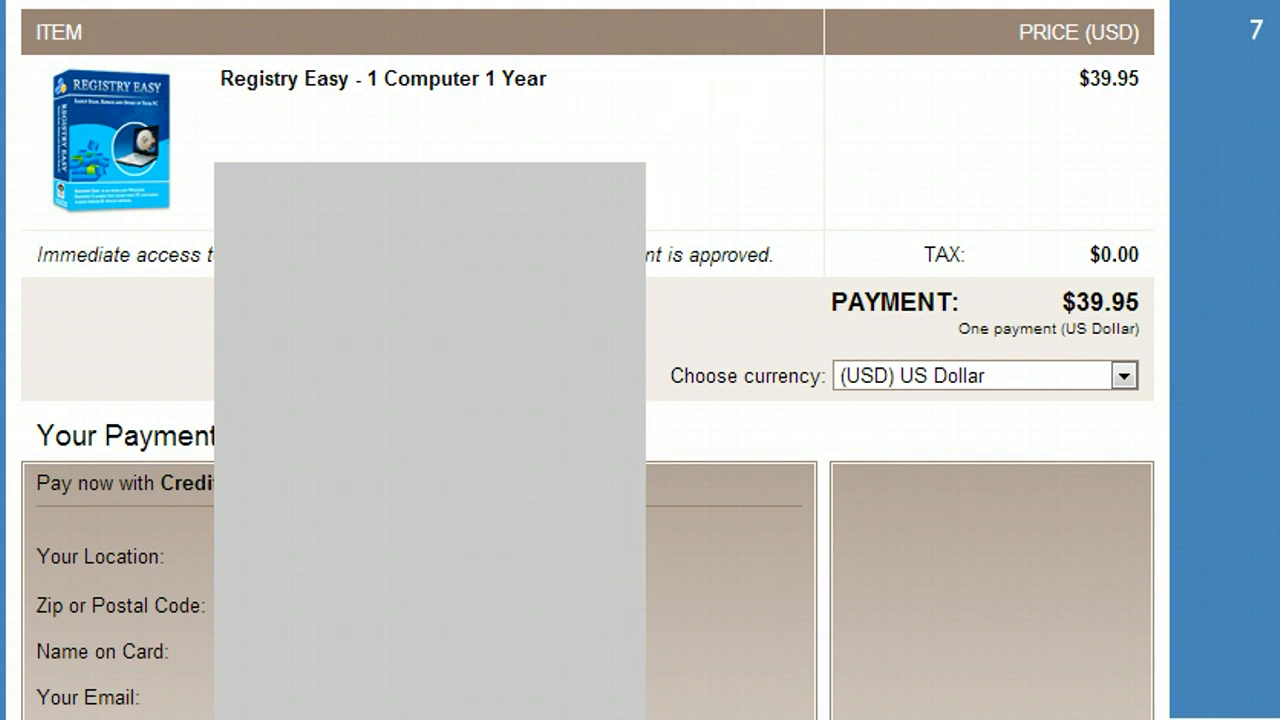
scroll("down", 3)
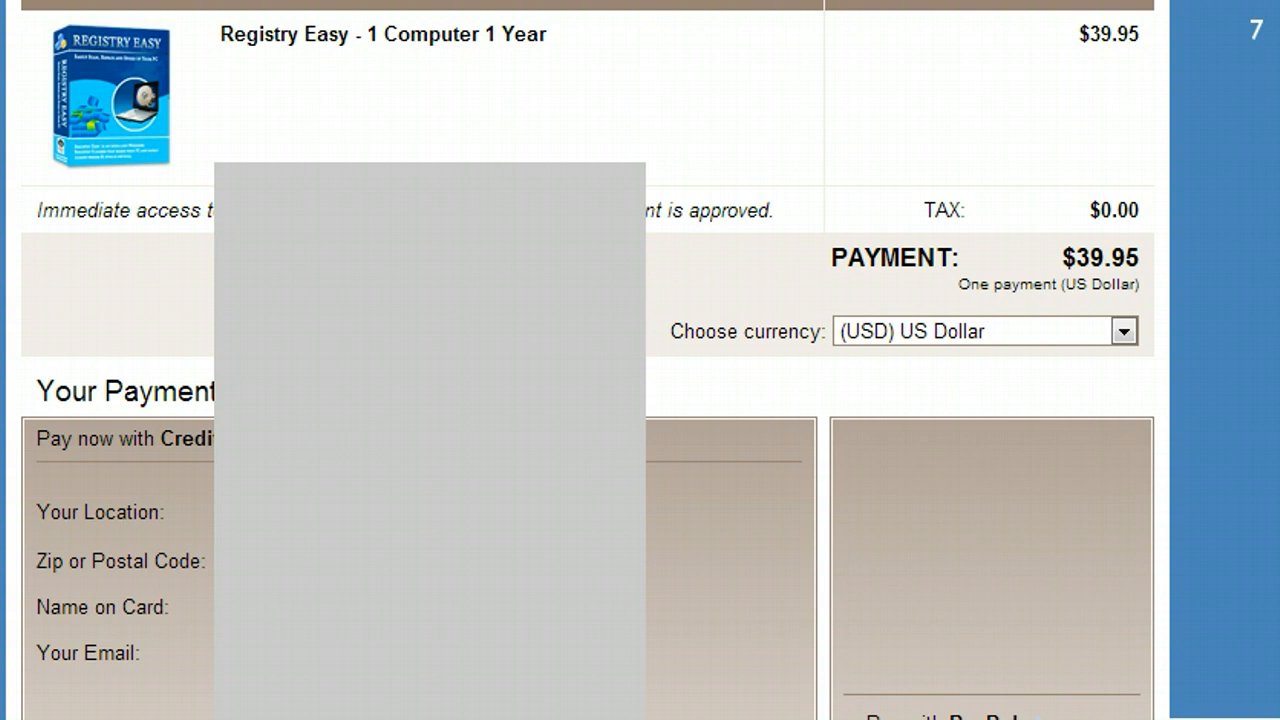
scroll("down", 3)
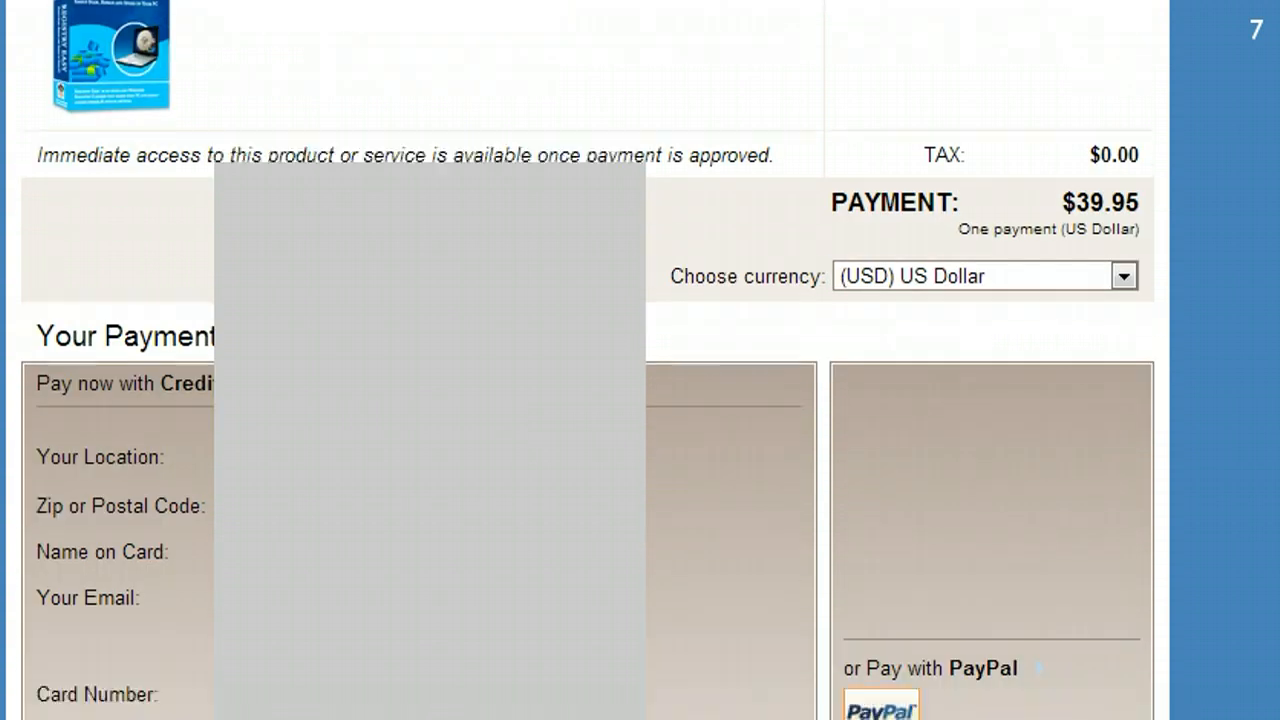
scroll("down", 3)
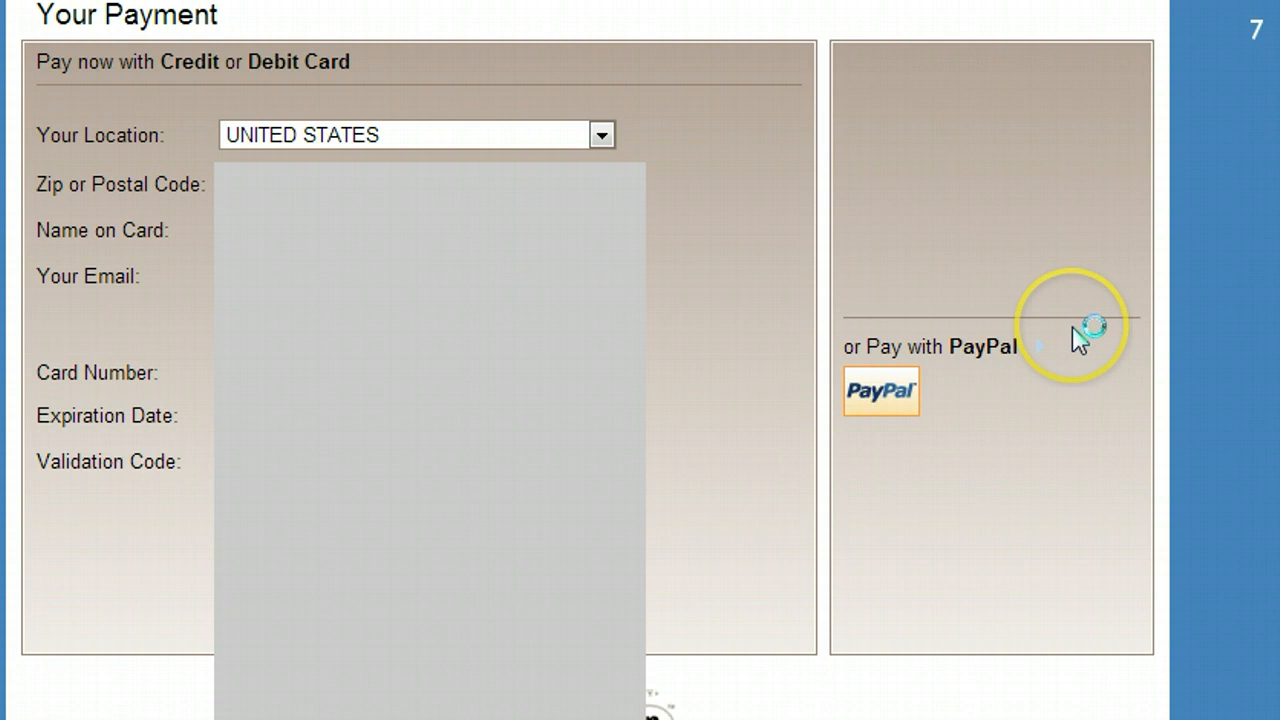
Choose PayPal, sign in, and pay the $39.95 order
left_click(879, 391)
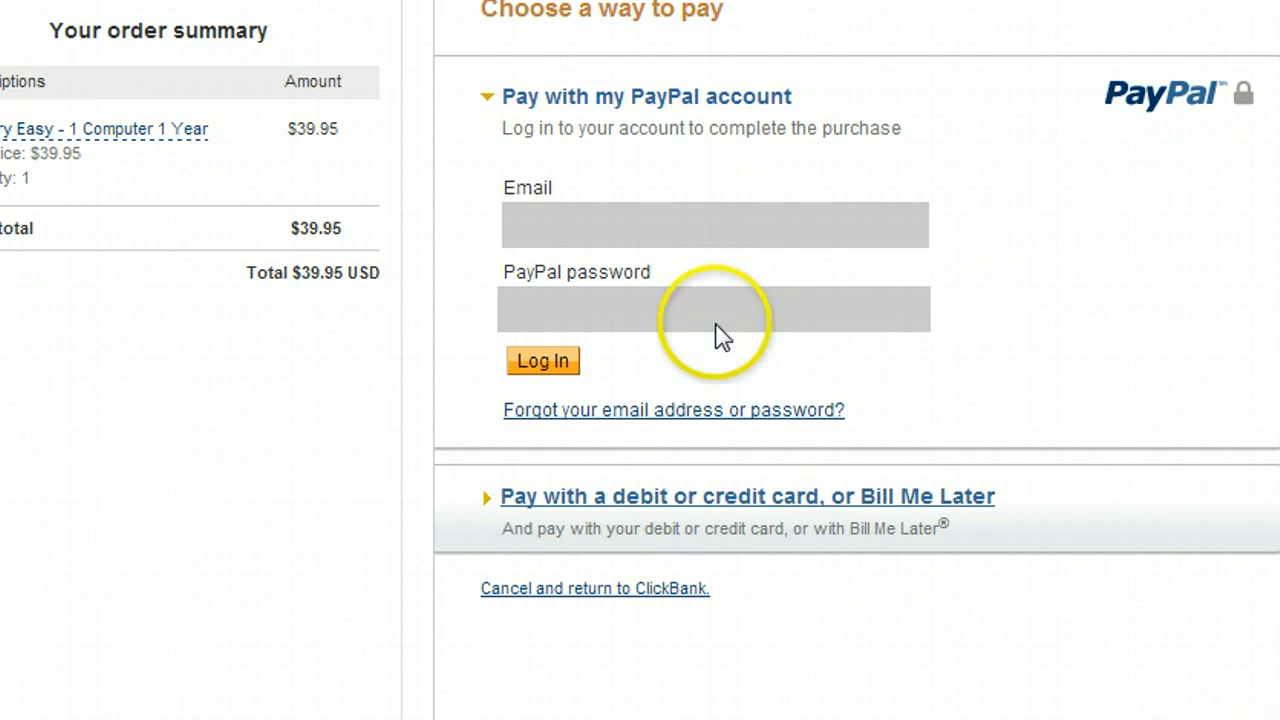
left_click(543, 360)
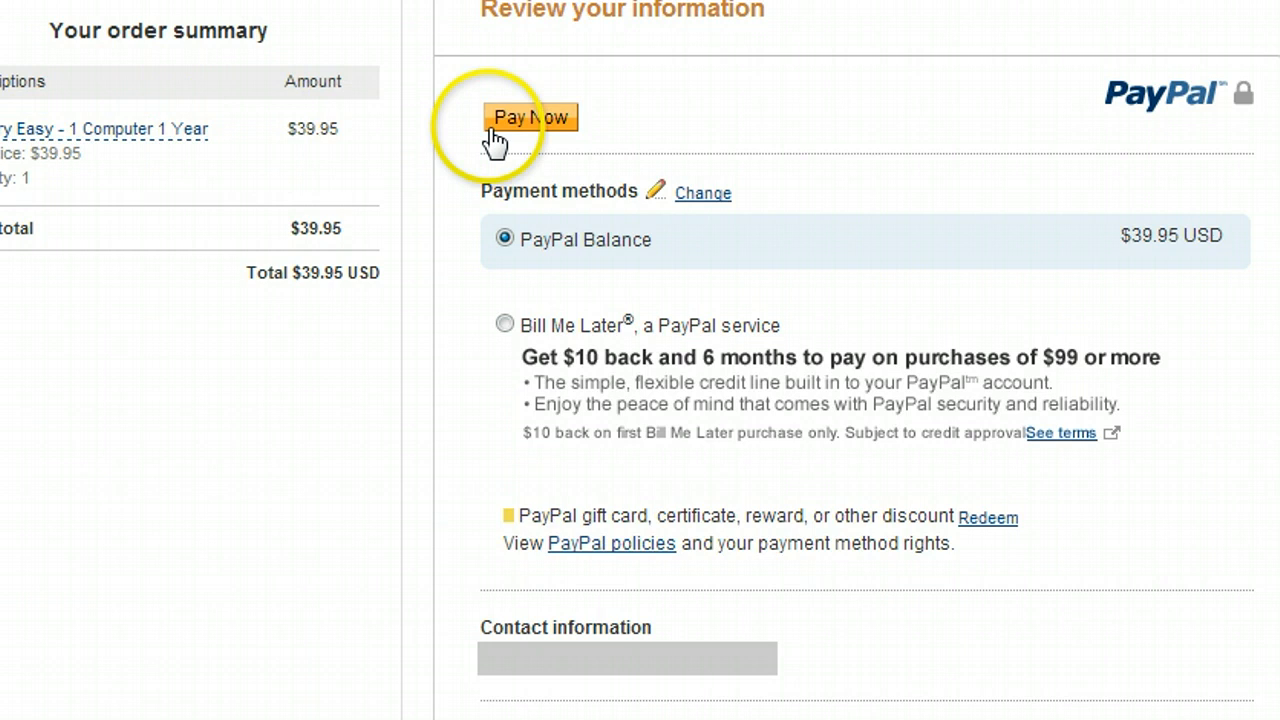
left_click(531, 117)
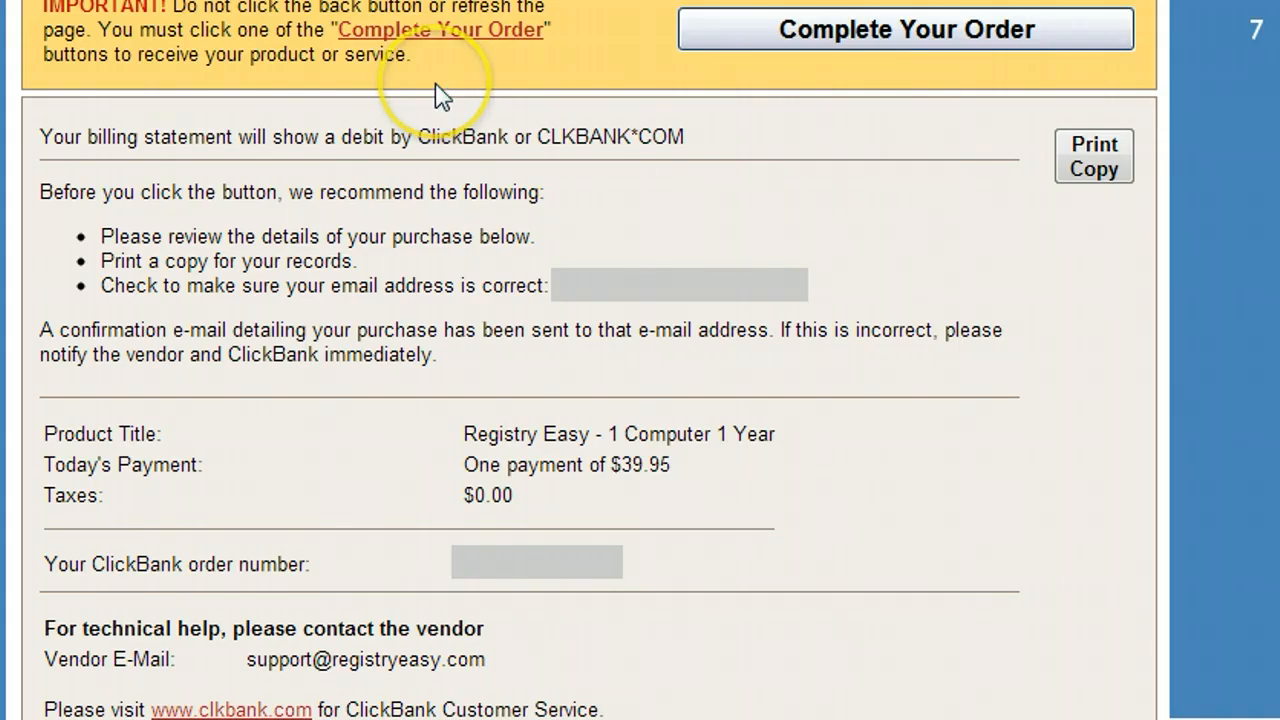
mouse_move(735, 38)
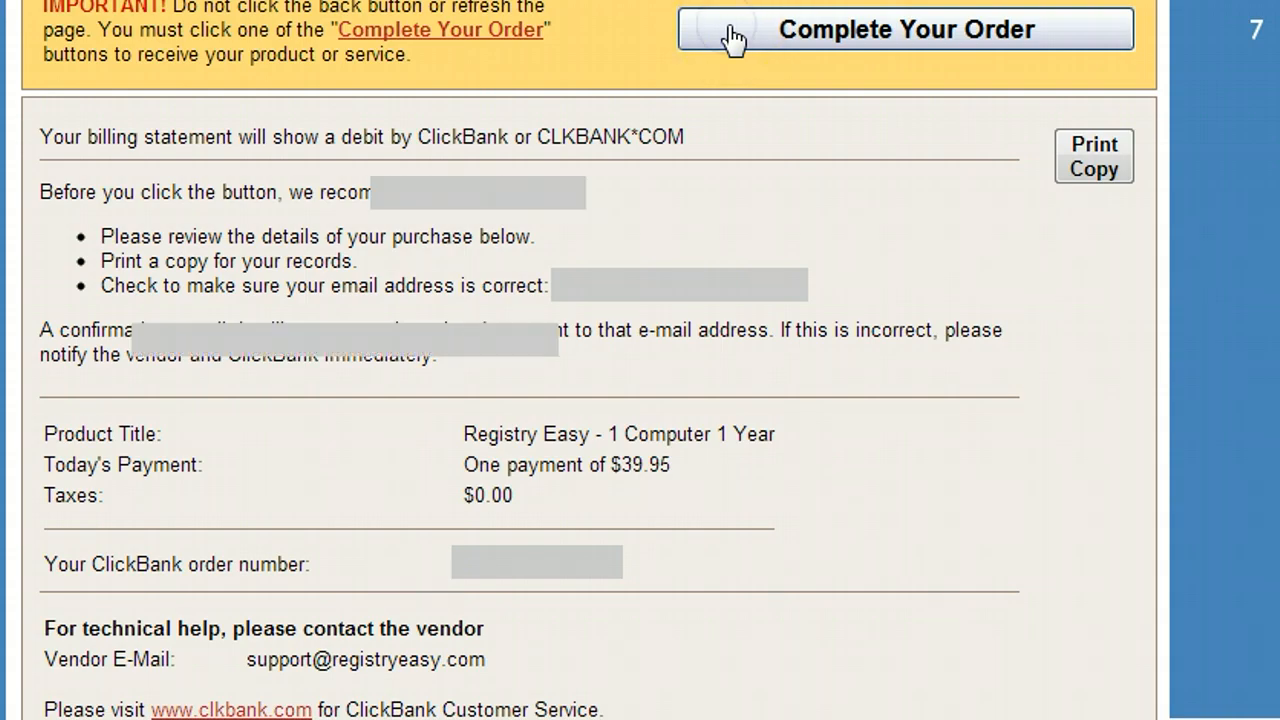
Complete the ClickBank order and copy the Registry Easy 5.6 serial number
left_click(905, 29)
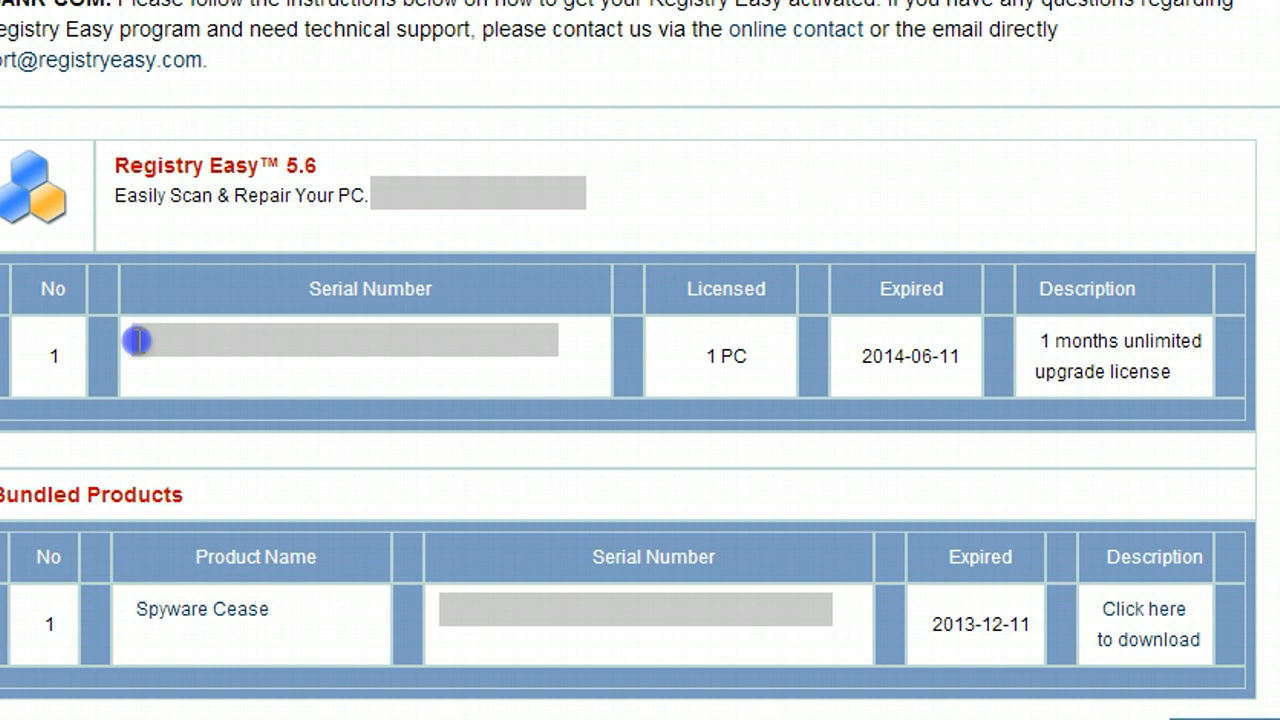
right_click(140, 340)
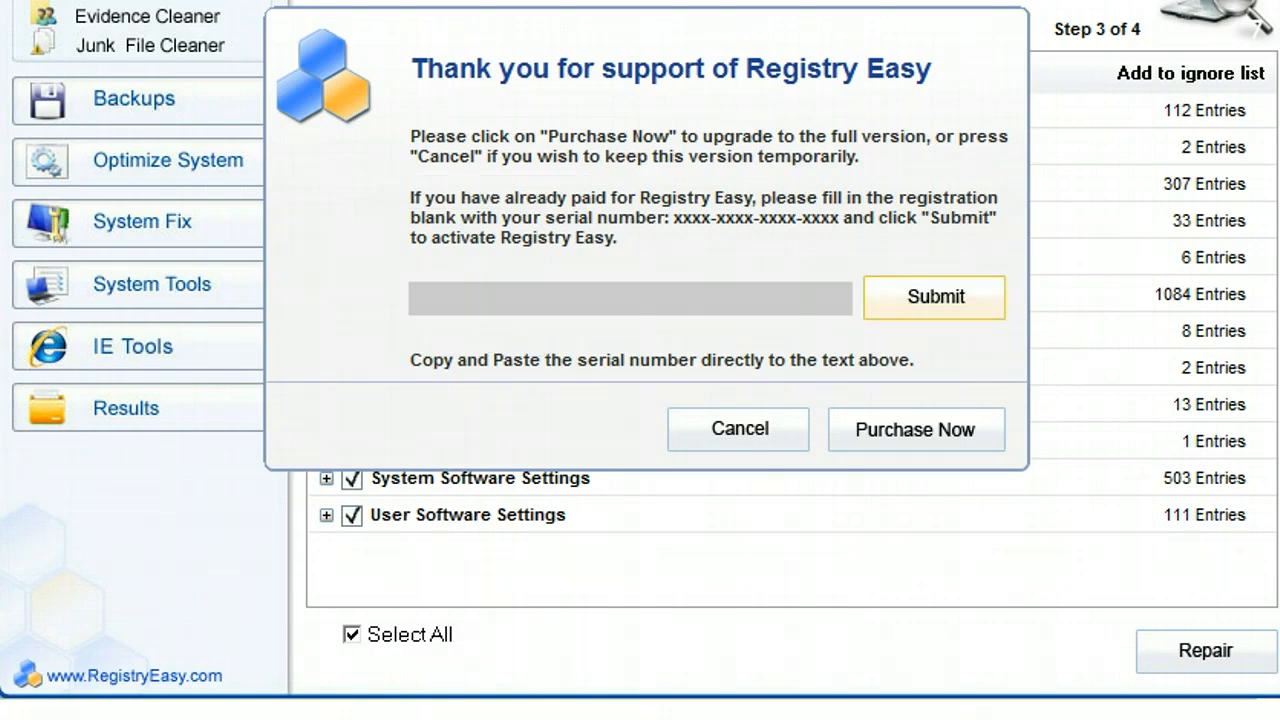
Submit the pasted serial number and dismiss the Congratulations registration message
left_click(934, 297)
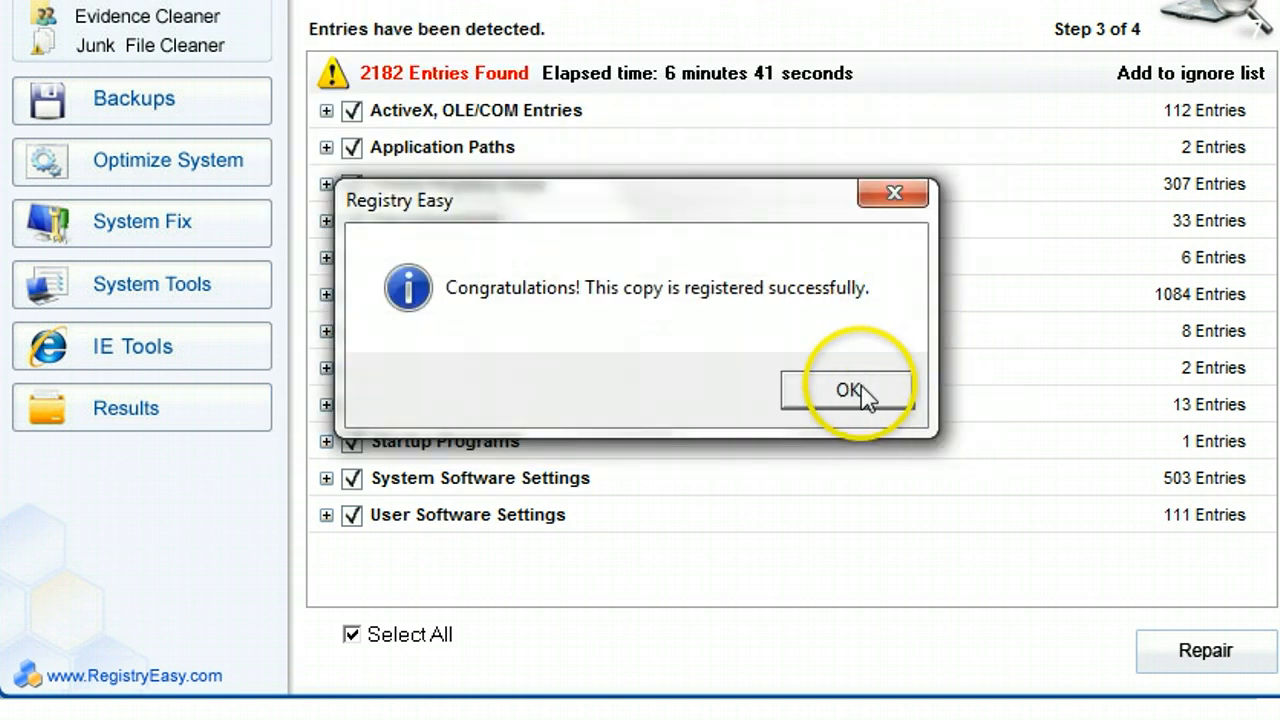
left_click(849, 389)
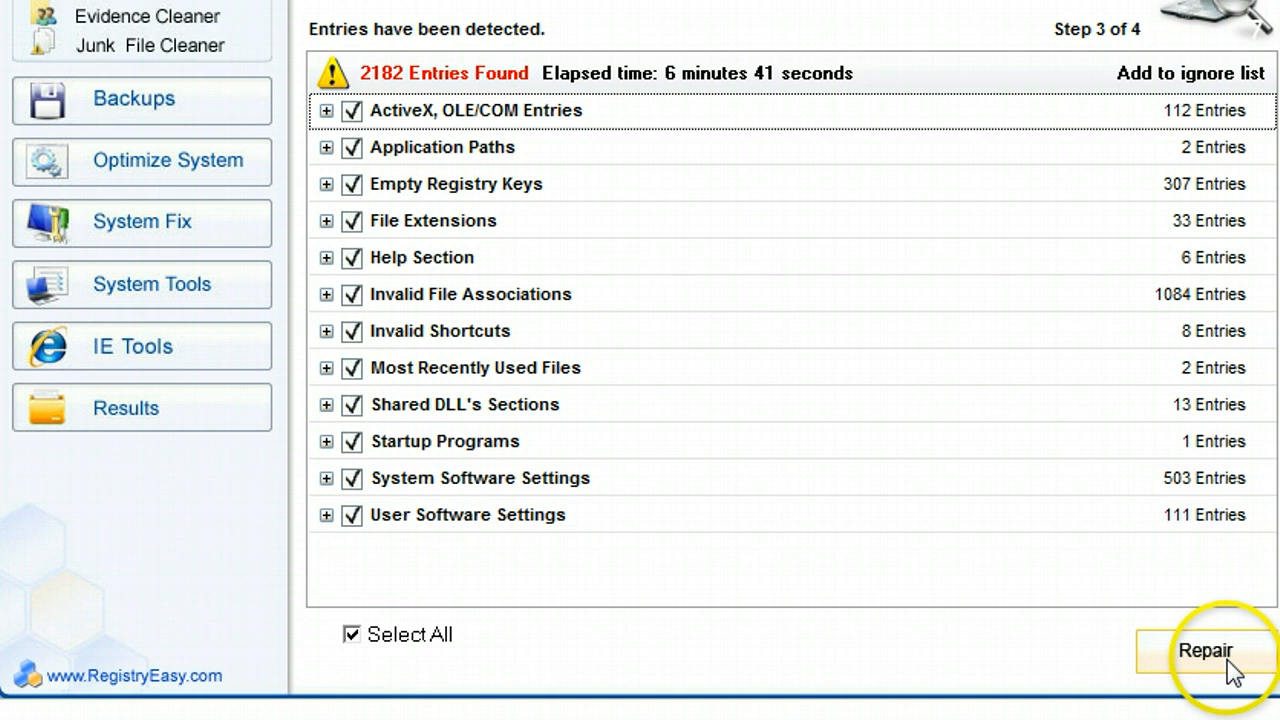
Start repairing the 2182 entries and create a full registry backup with Backup Now
left_click(1205, 651)
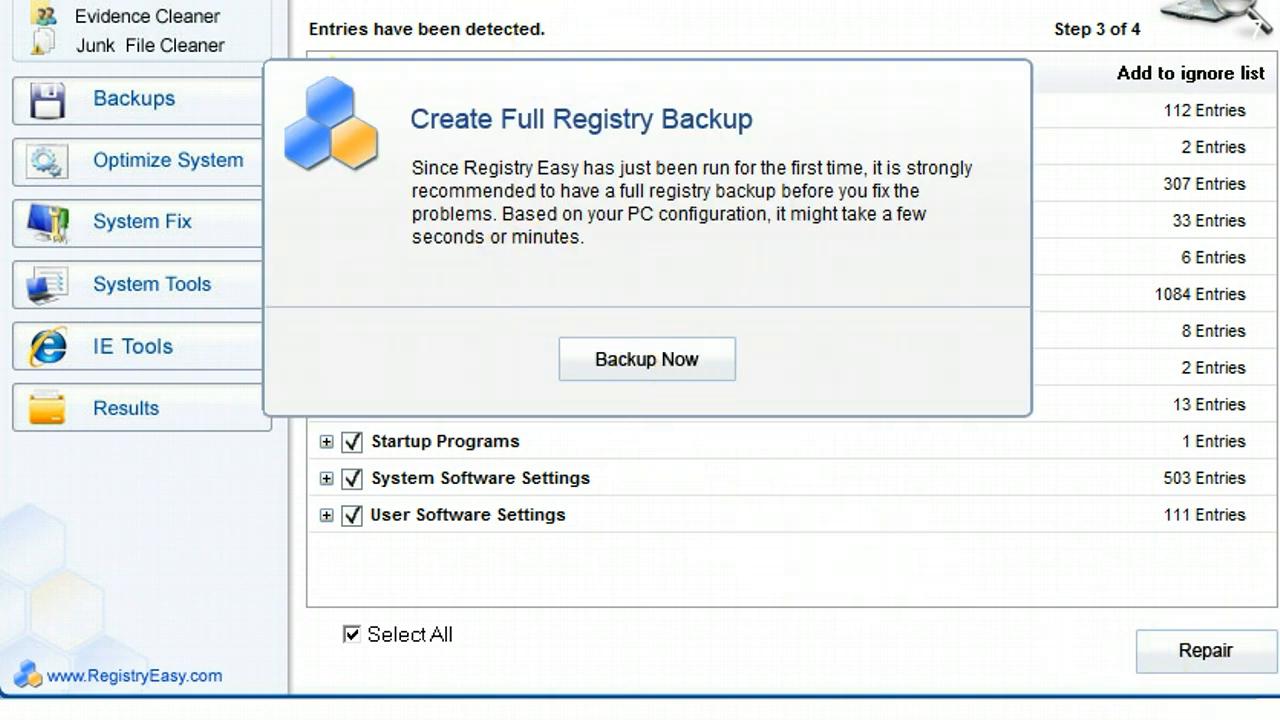
mouse_move(646, 359)
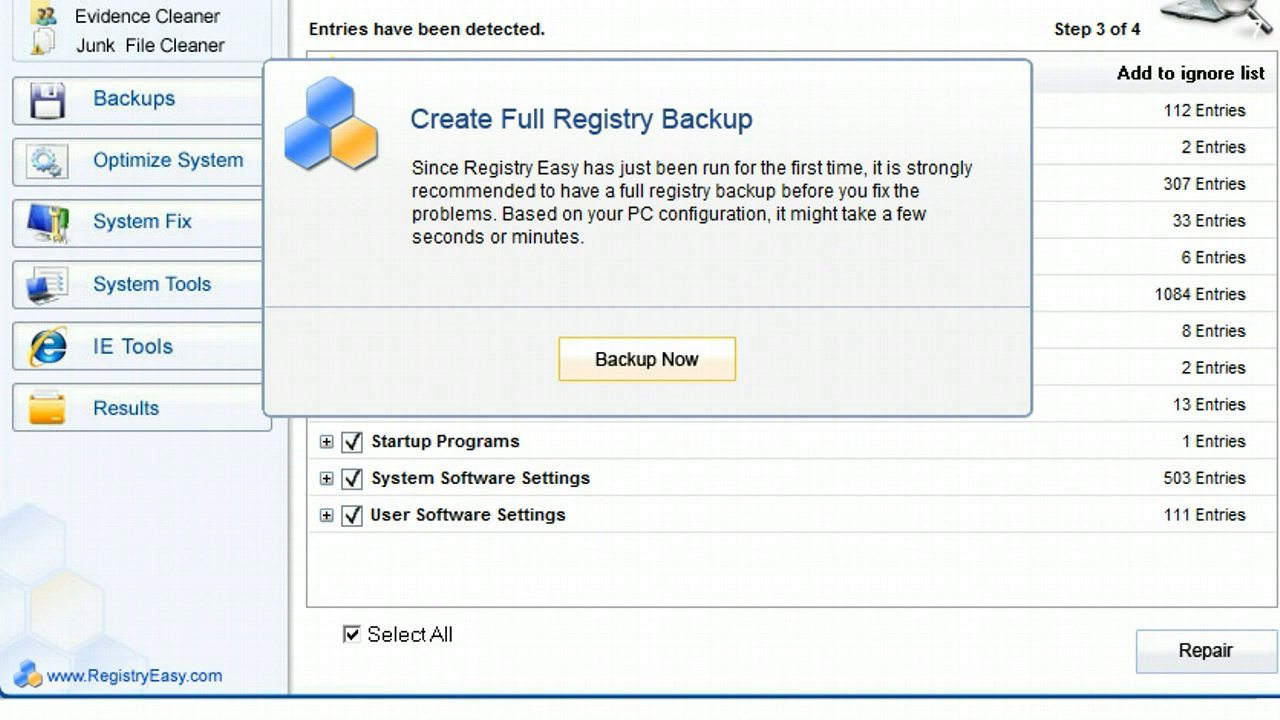
left_click(646, 358)
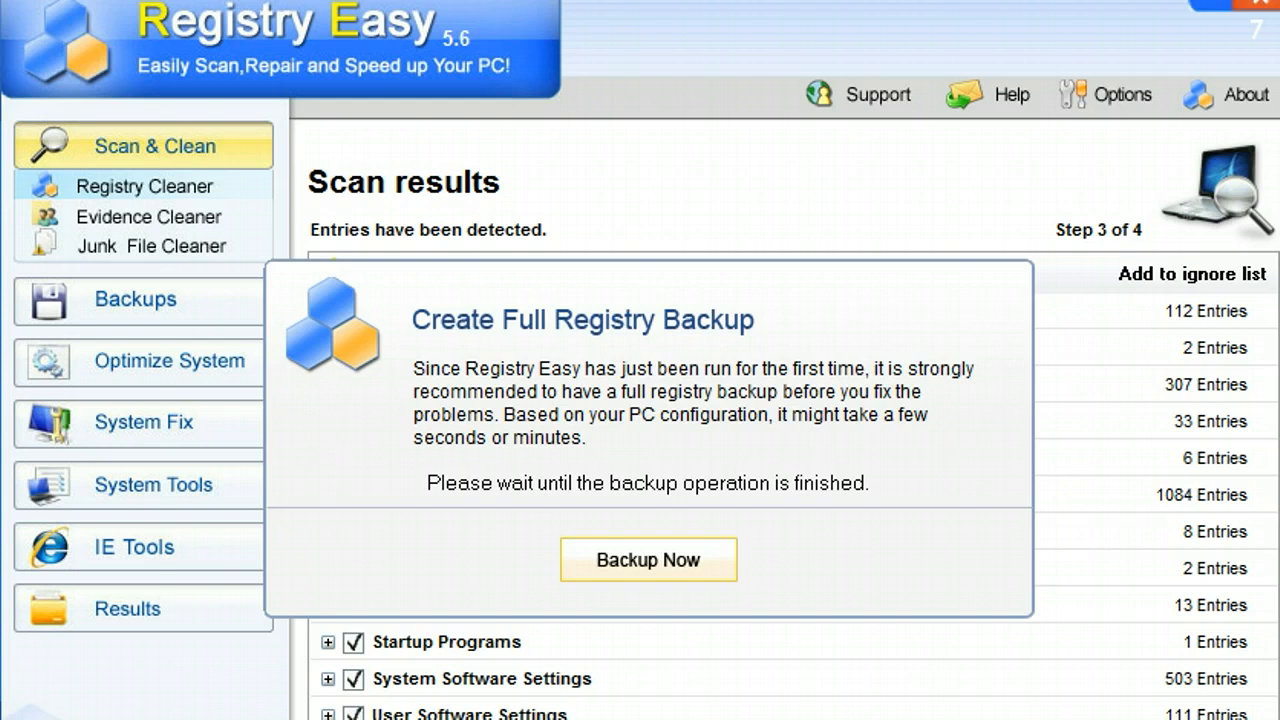
mouse_move(894, 19)
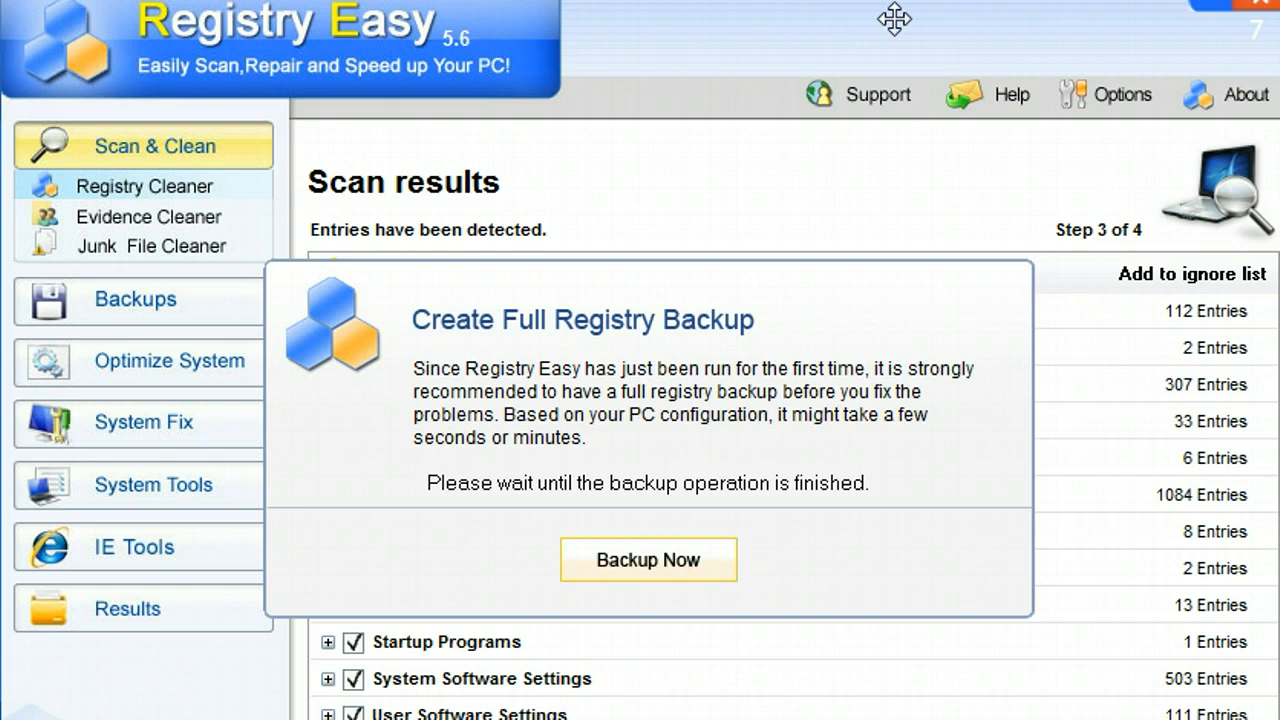
left_click(648, 559)
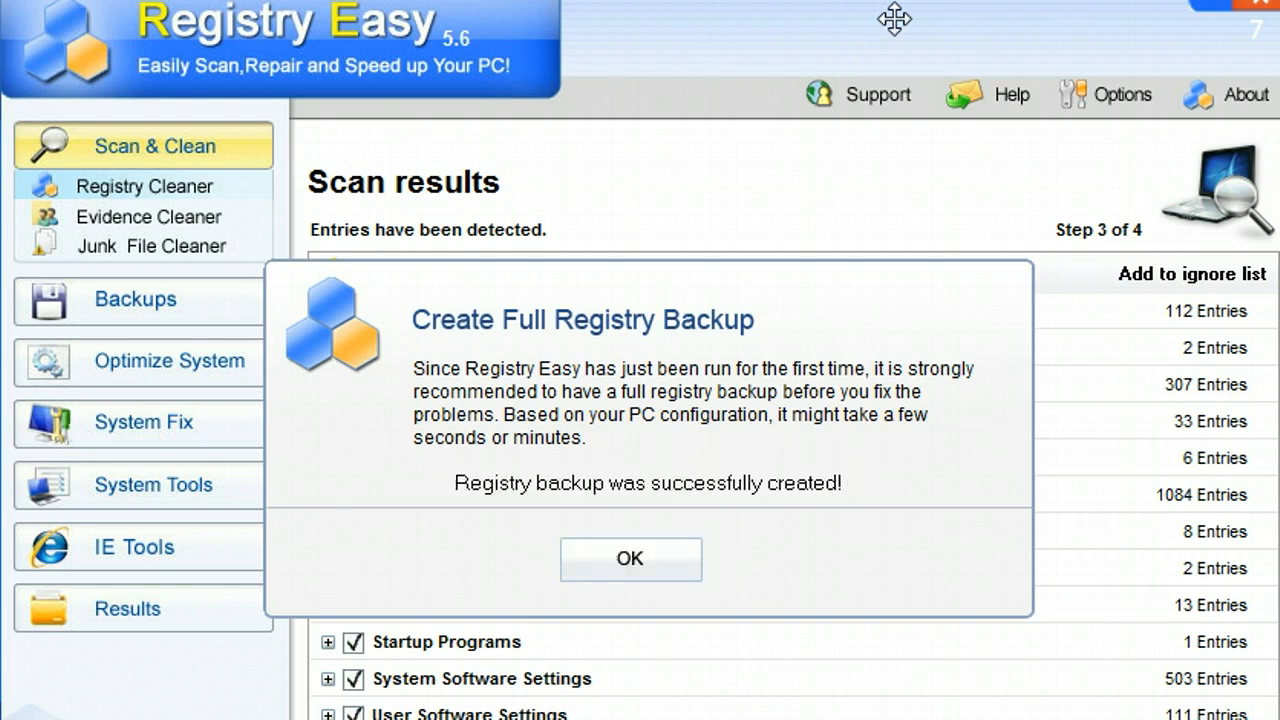